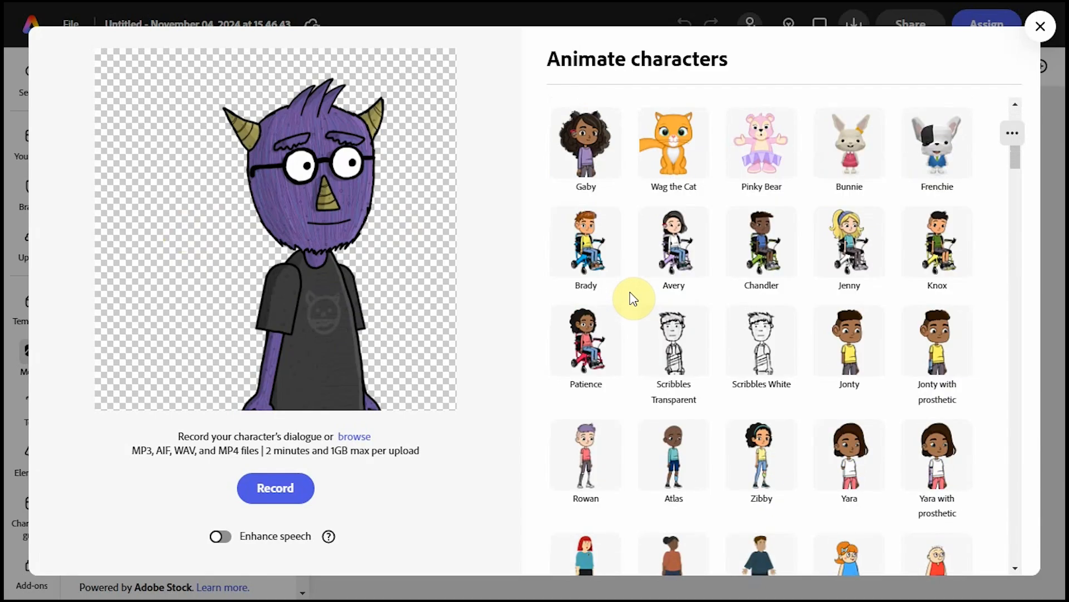
Get Adobe Express free by signing in with the chosen Google account.
scroll(down, 3)
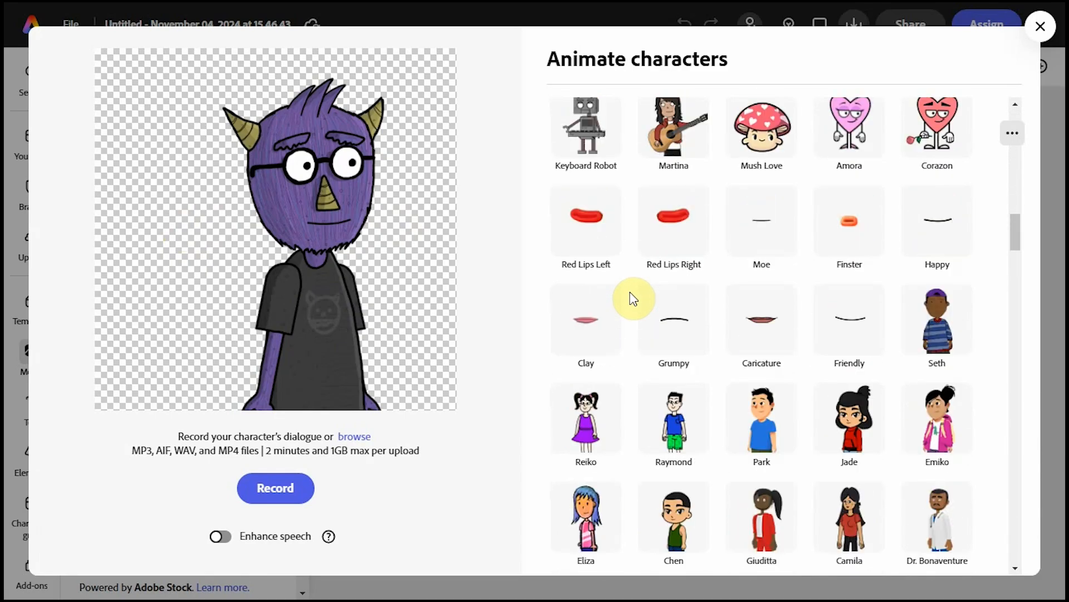
scroll(down, 3)
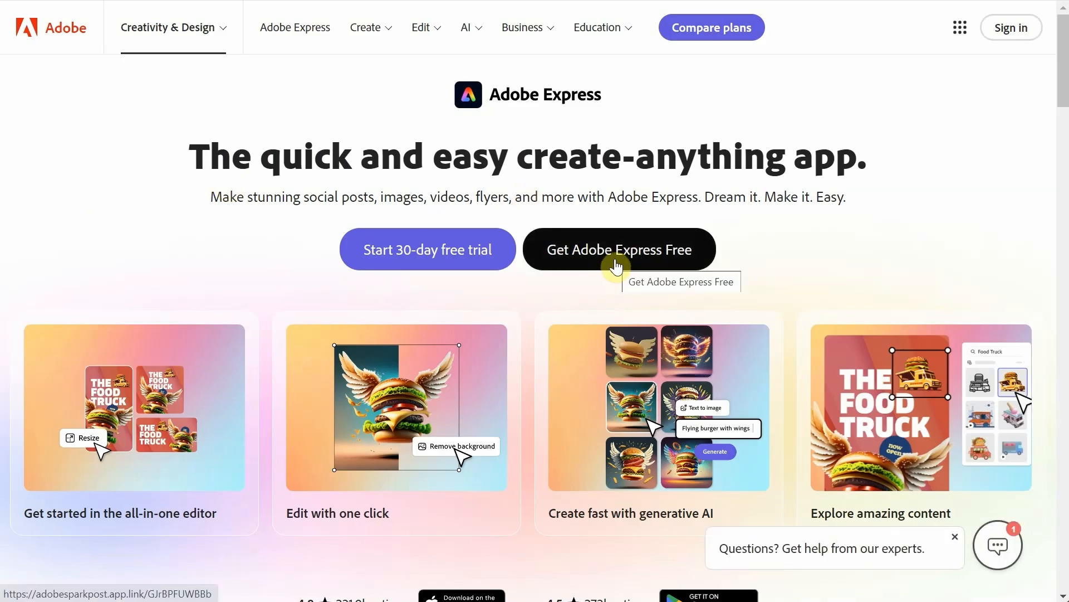
click(618, 249)
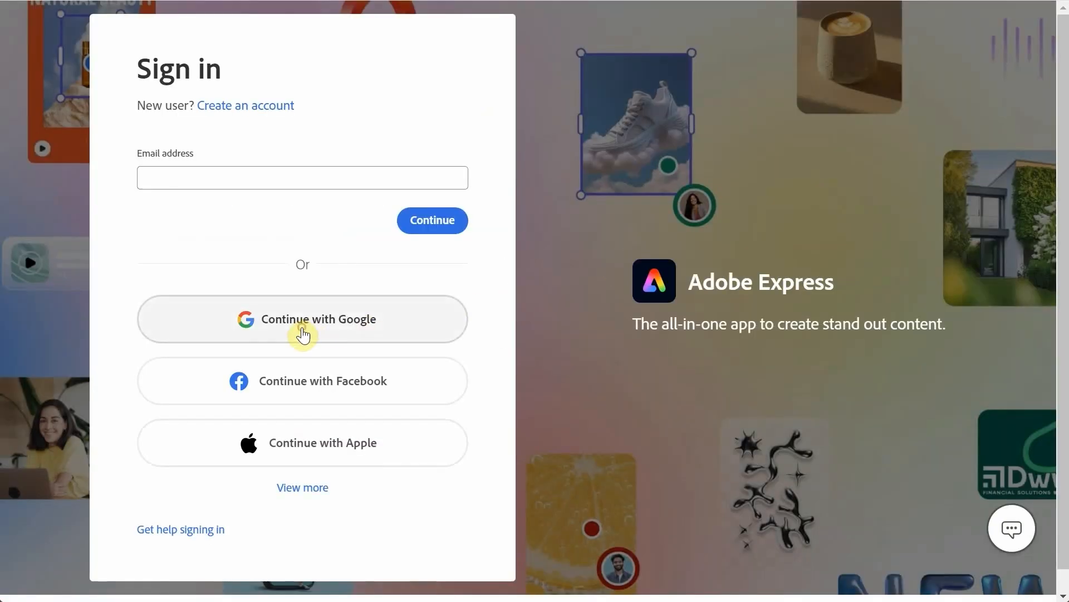
click(301, 318)
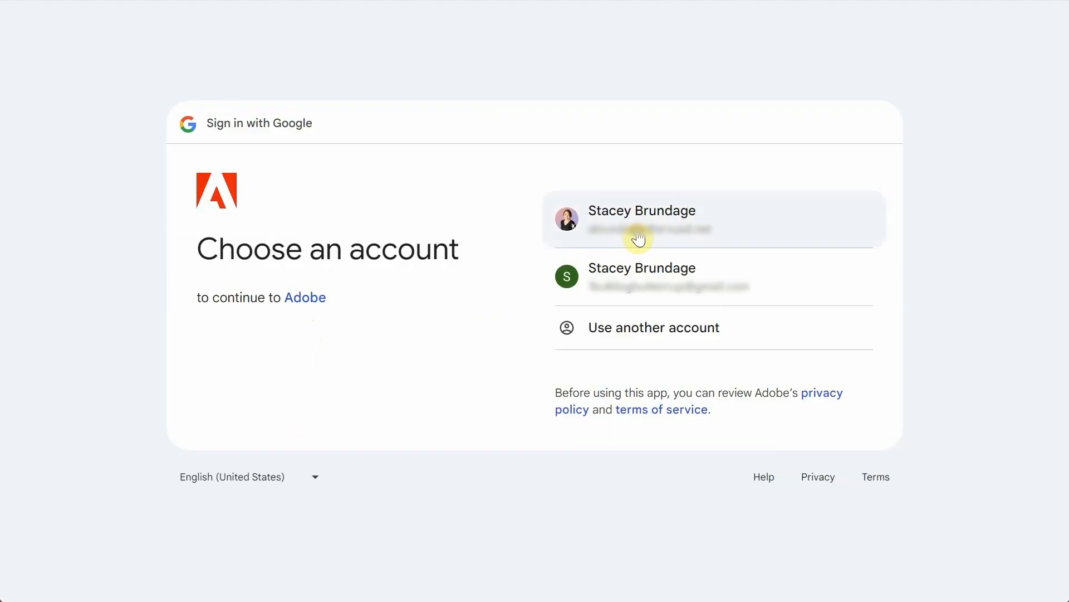
click(642, 219)
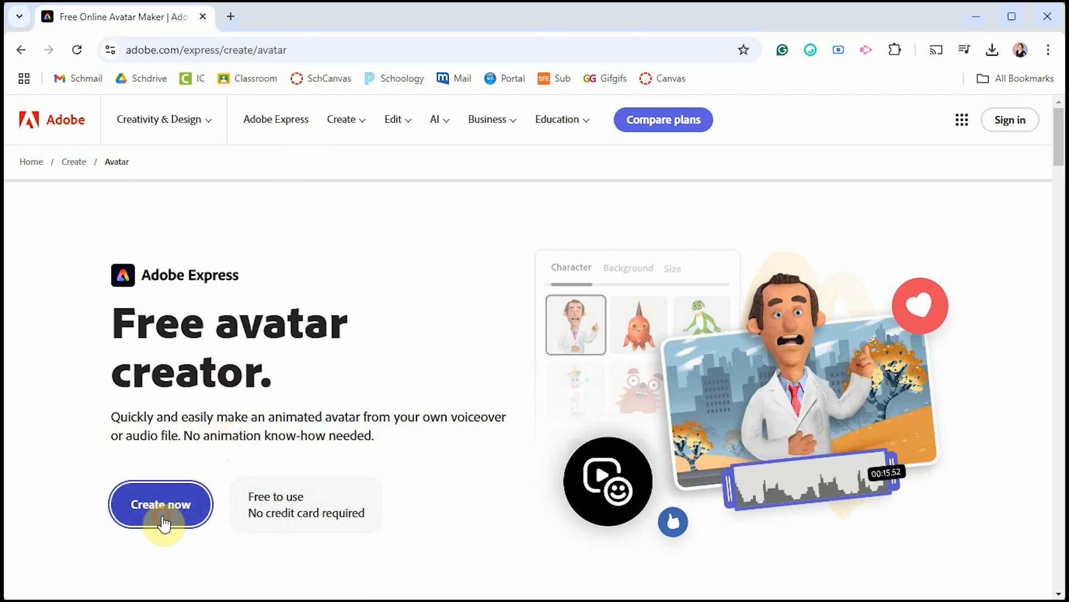
Choose Create now and scroll down to the AI generate template and insert object sections.
click(160, 504)
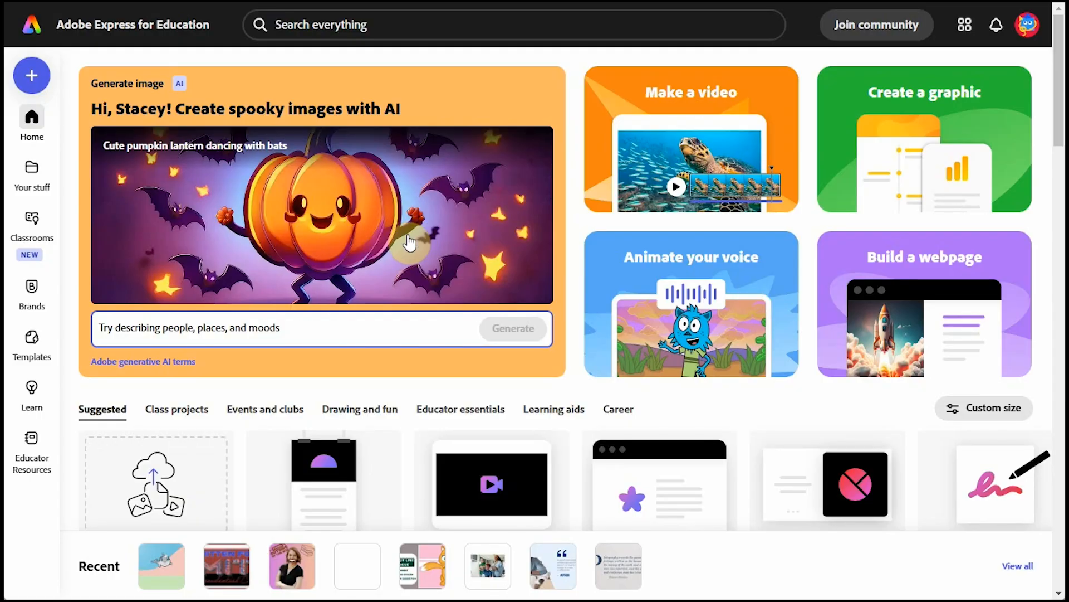
scroll(down, 3)
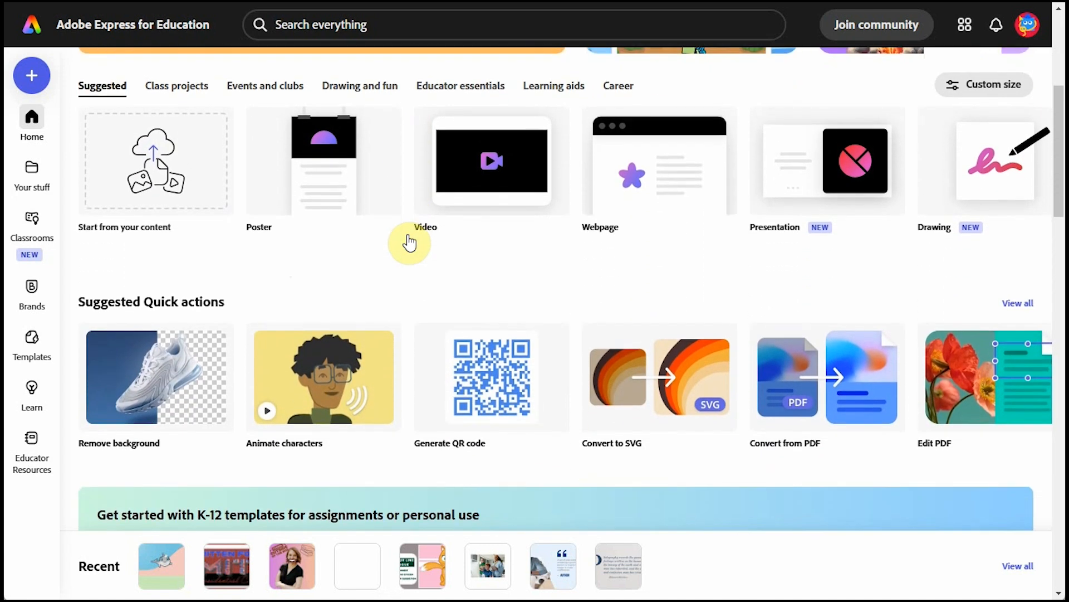
scroll(down, 3)
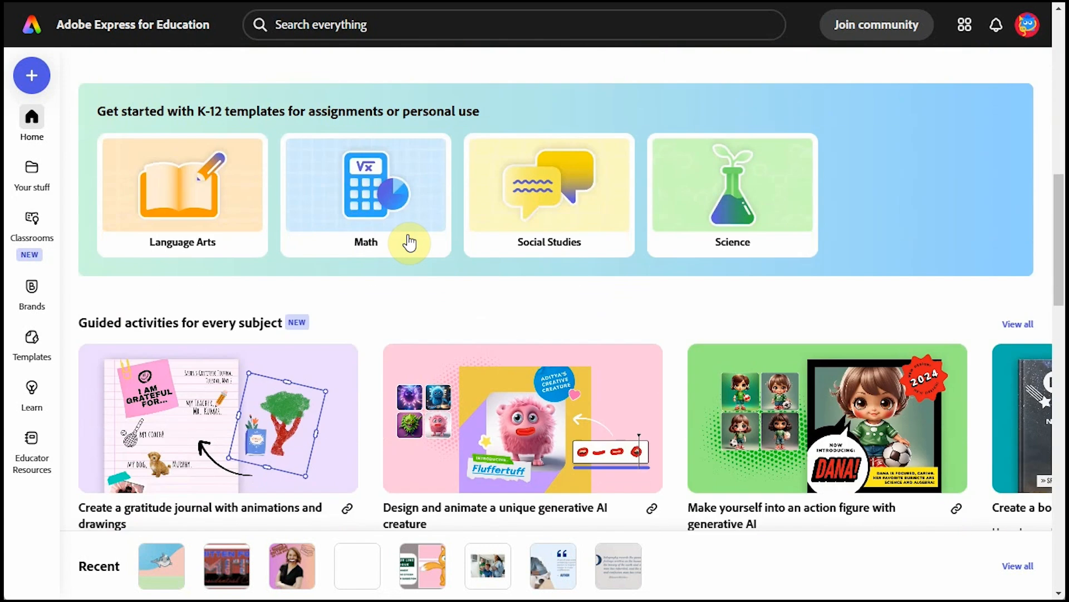
scroll(down, 3)
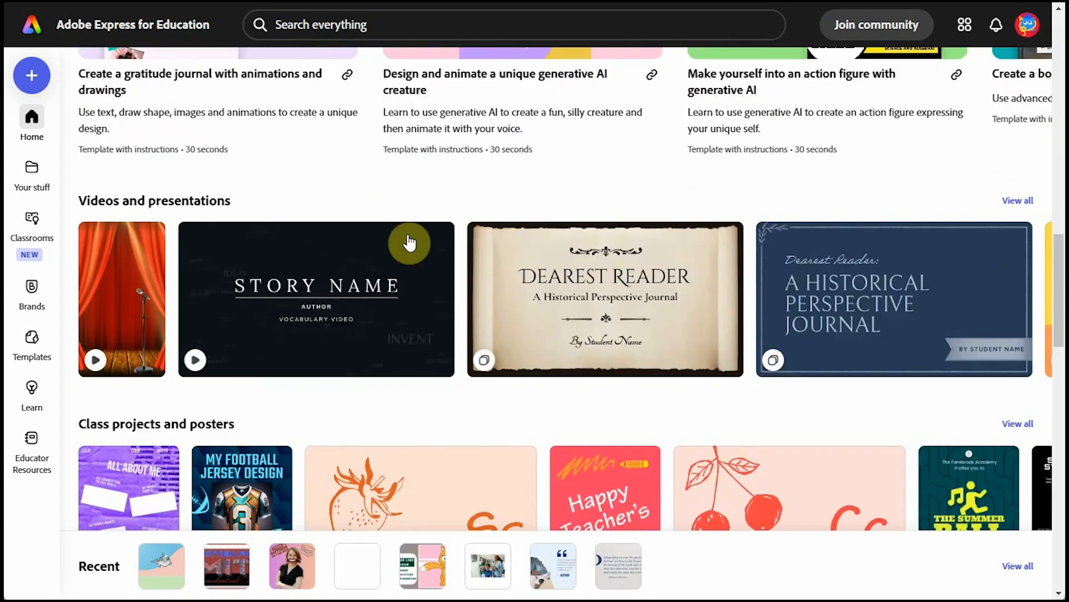
scroll(down, 3)
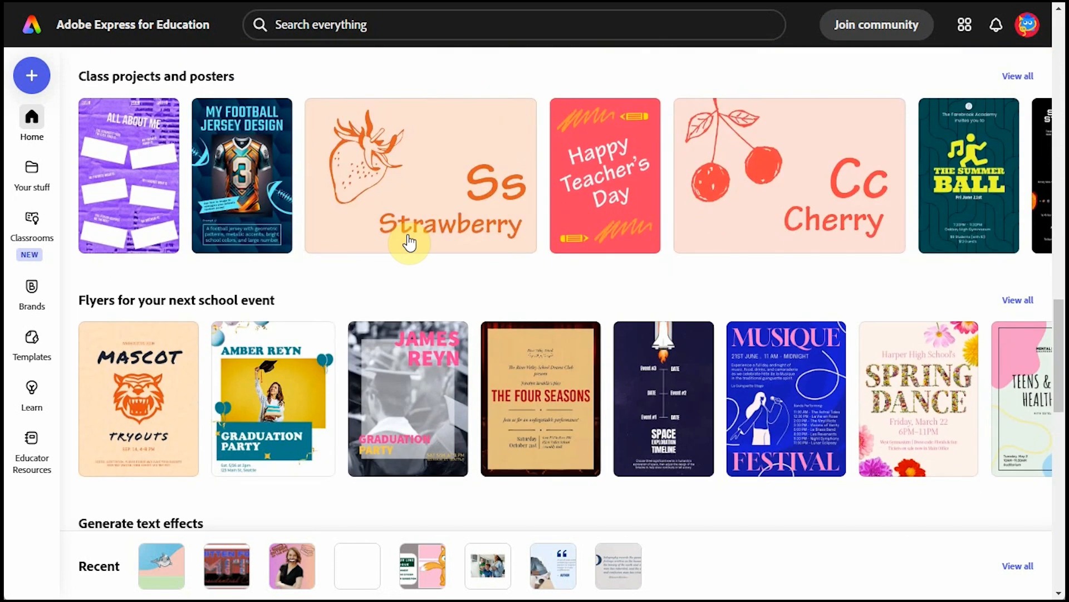
scroll(down, 3)
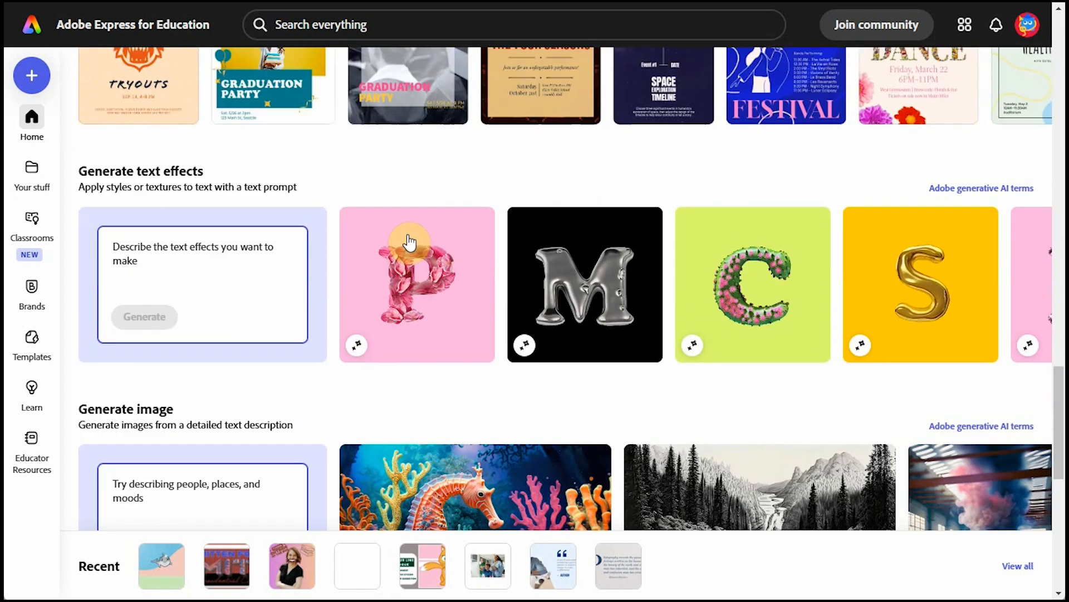
scroll(down, 3)
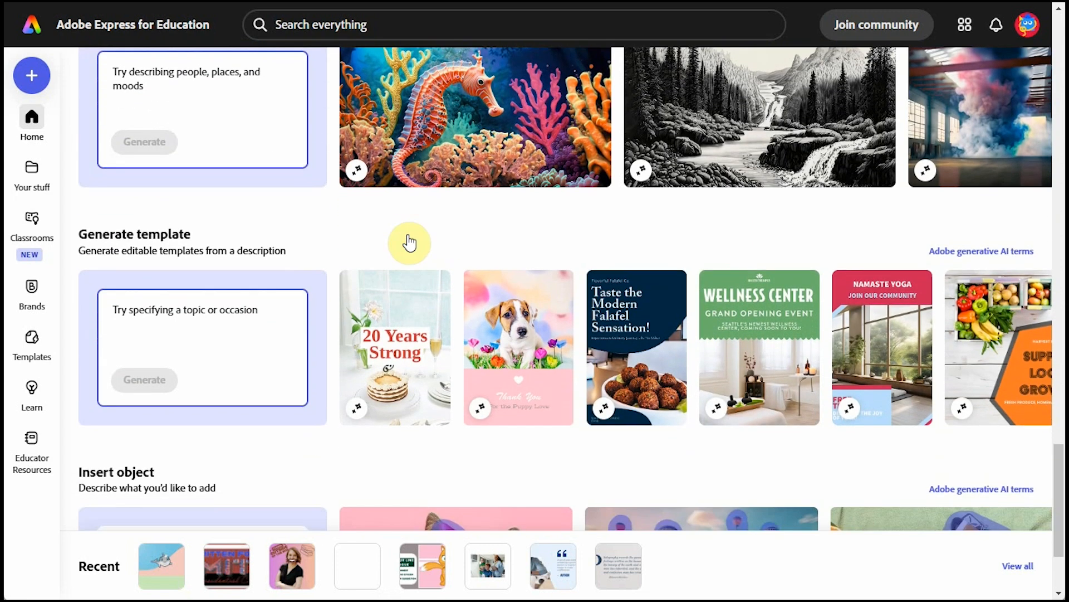
scroll(down, 3)
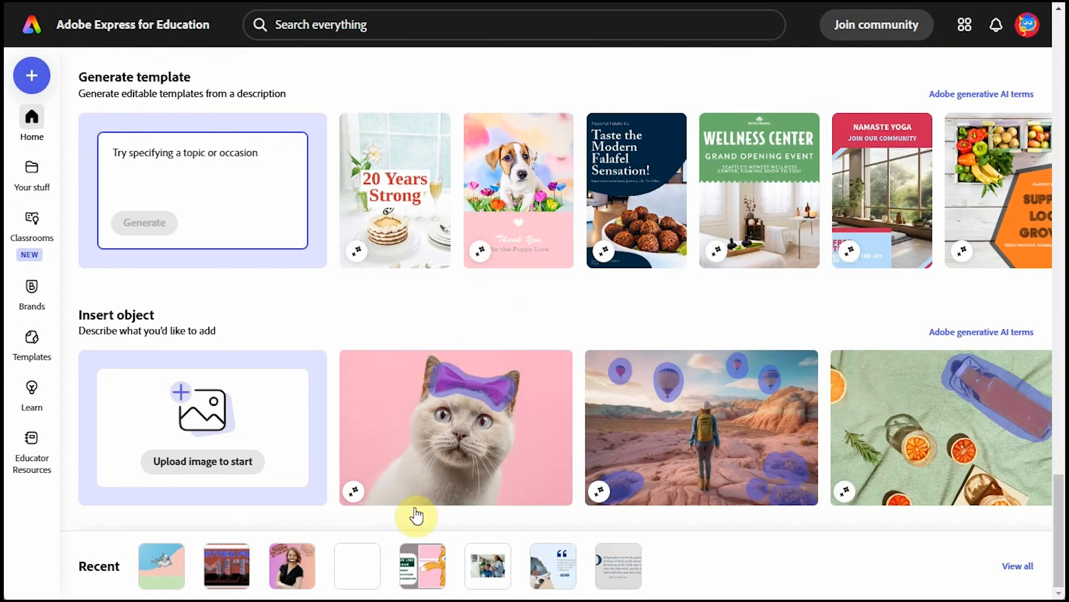
mouse_move(201, 542)
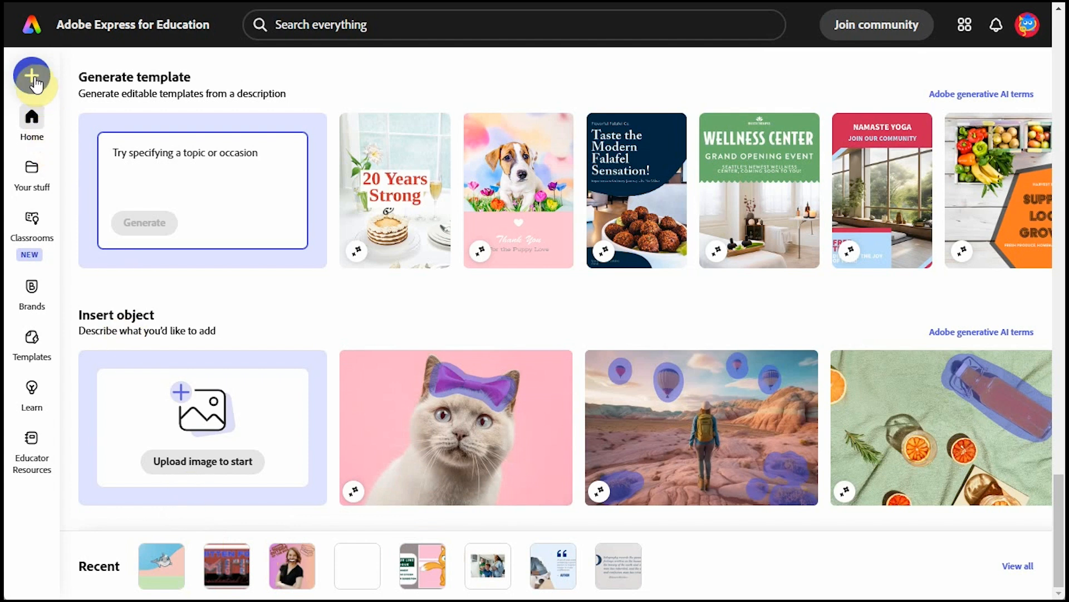
Start a new design at the Square (1:1) standard size.
click(31, 76)
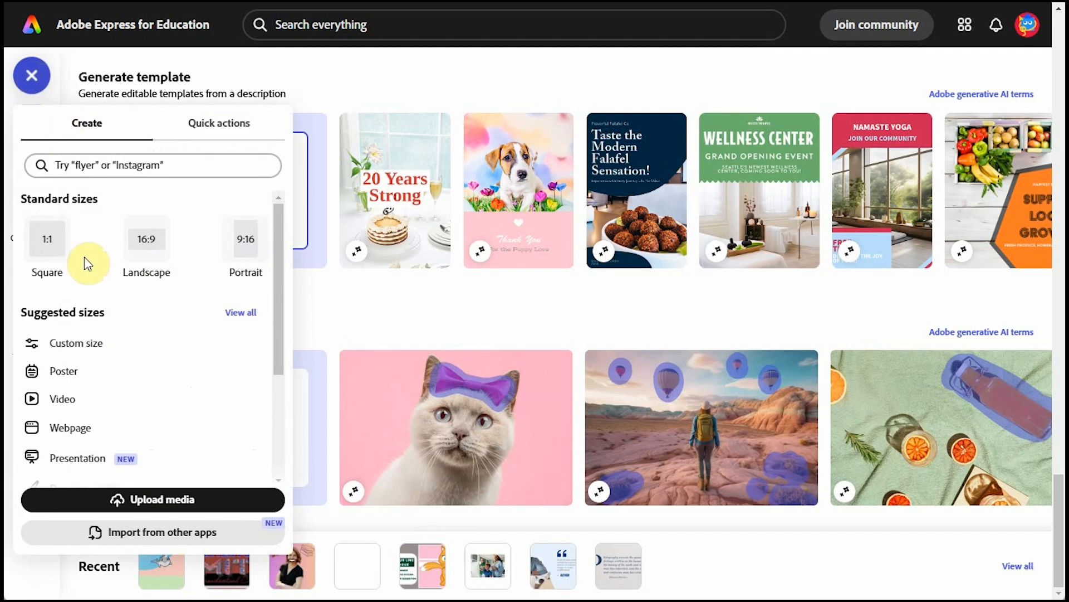
mouse_move(102, 330)
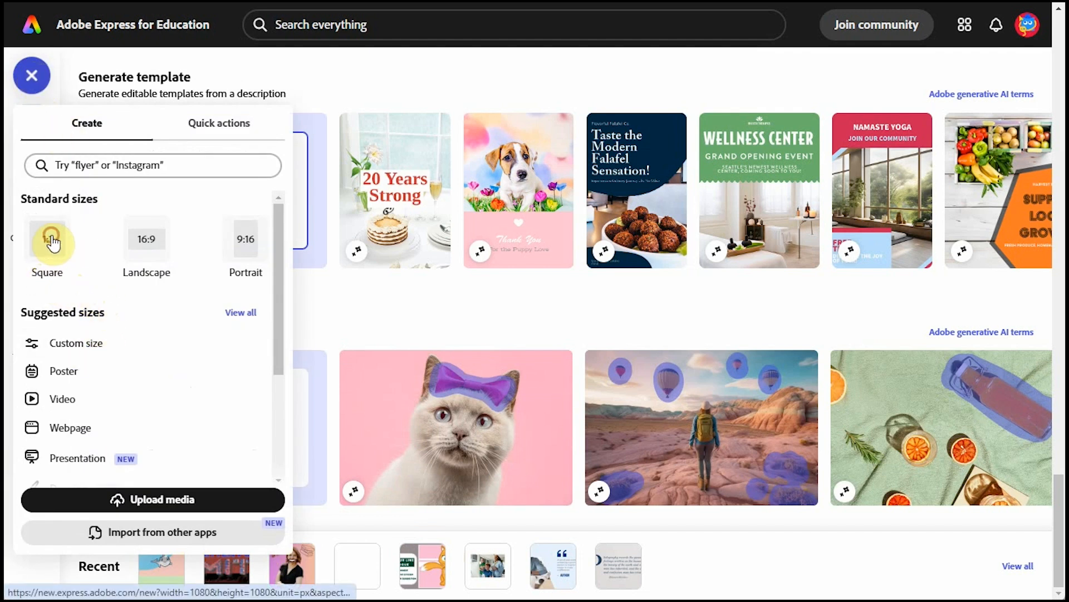
click(46, 239)
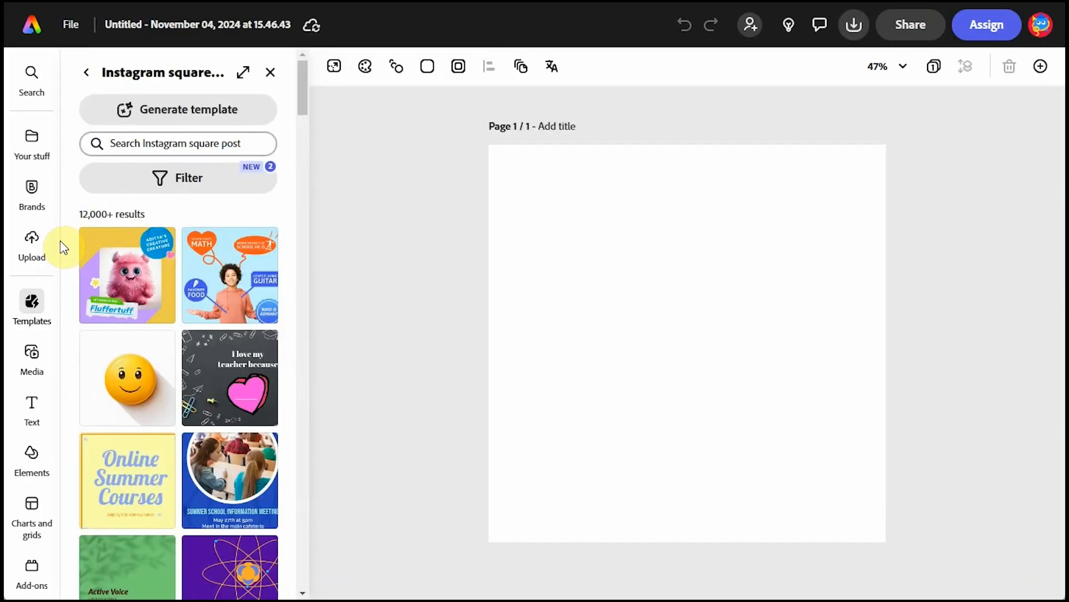
mouse_move(408, 198)
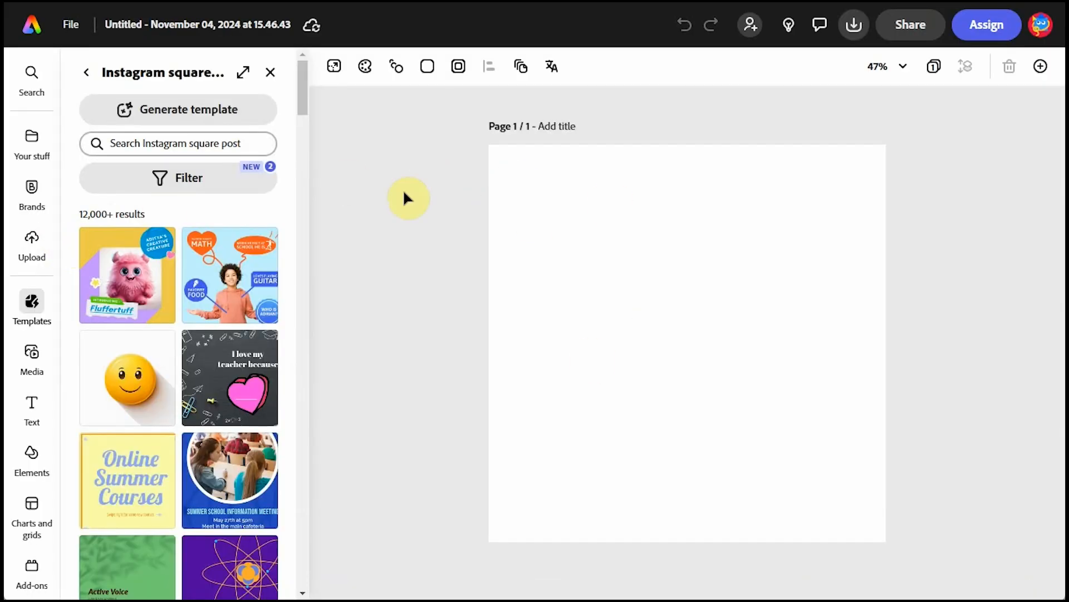
mouse_move(31, 358)
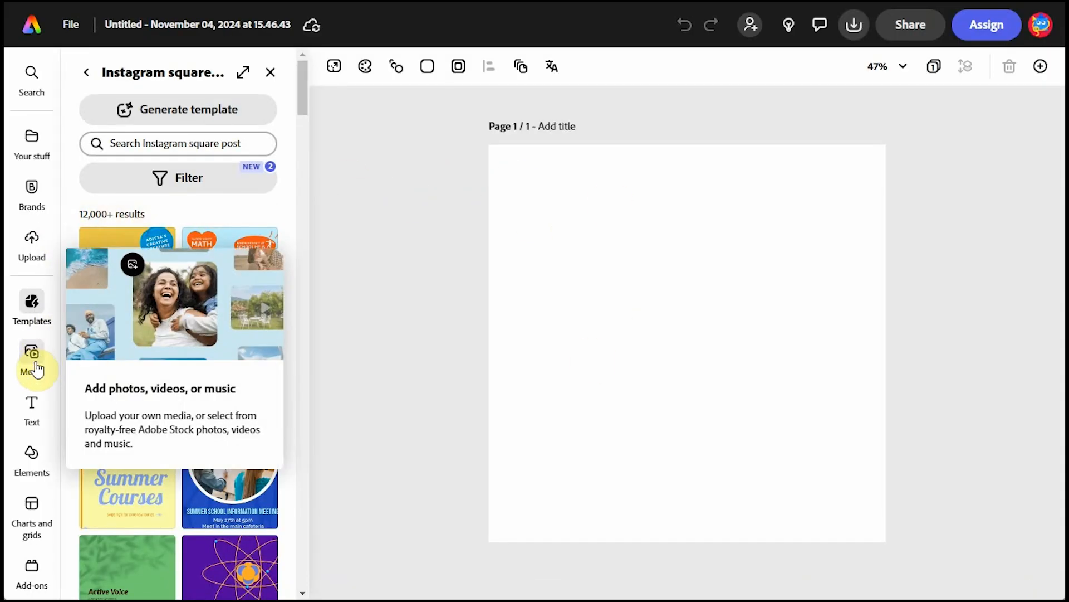
Launch Animate characters from Media's Audio options and pick the grey dolphin character.
click(31, 354)
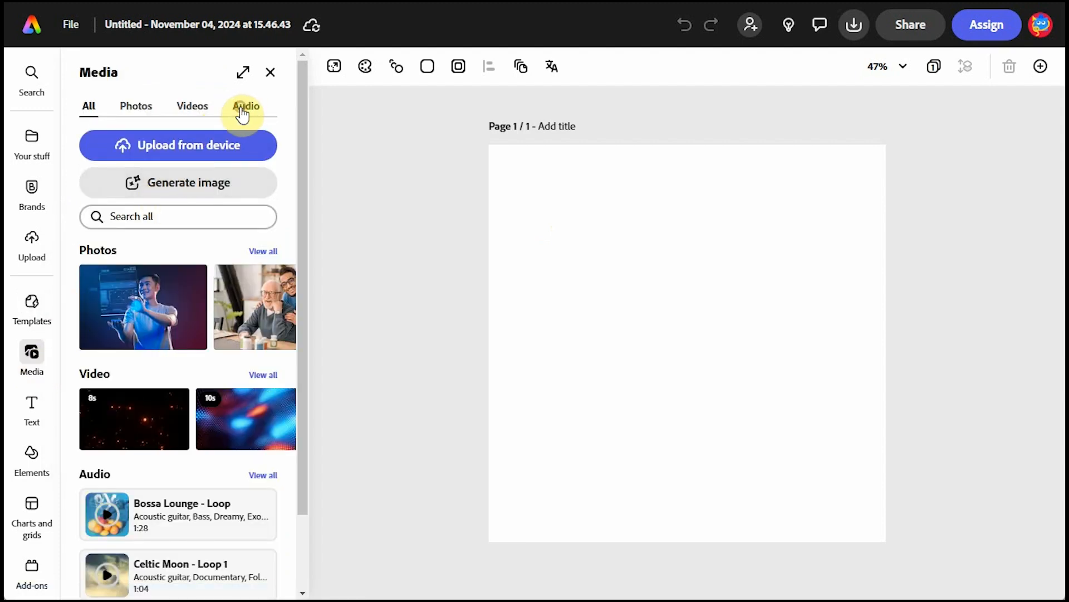
click(246, 106)
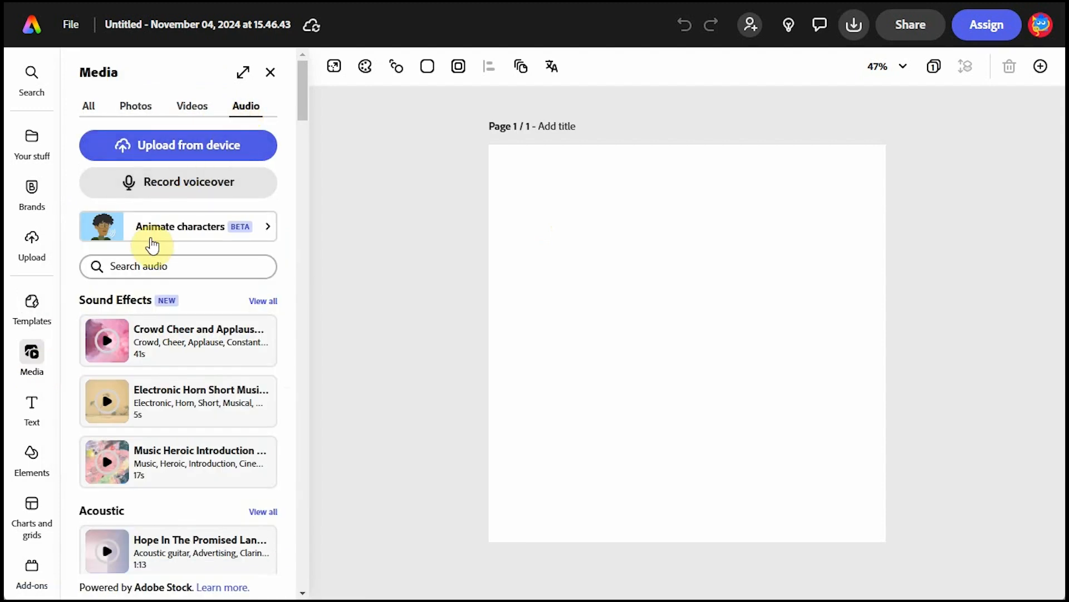
click(178, 225)
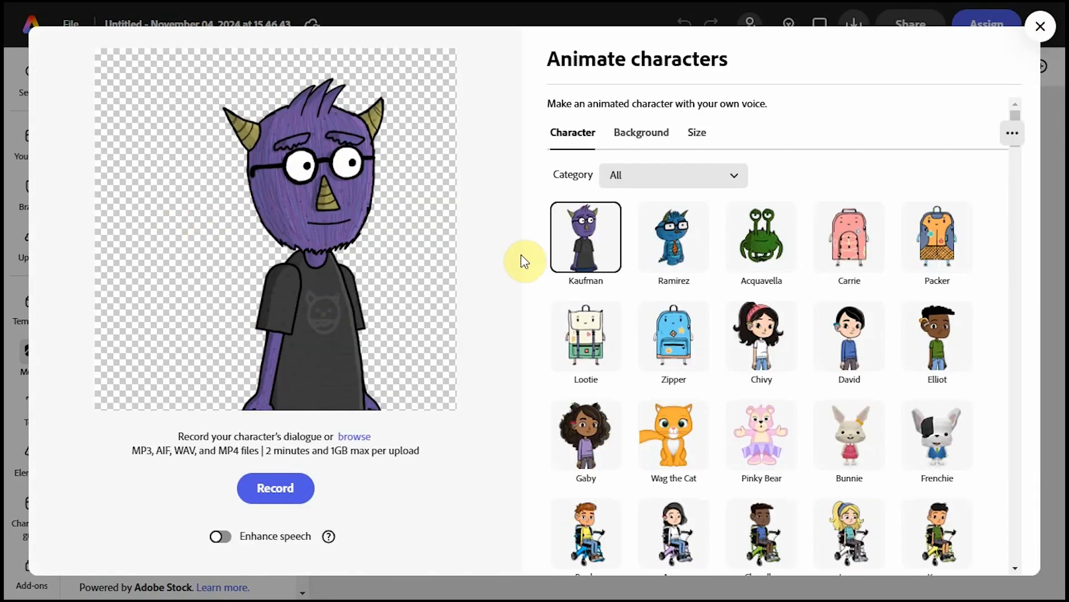
scroll(down, 3)
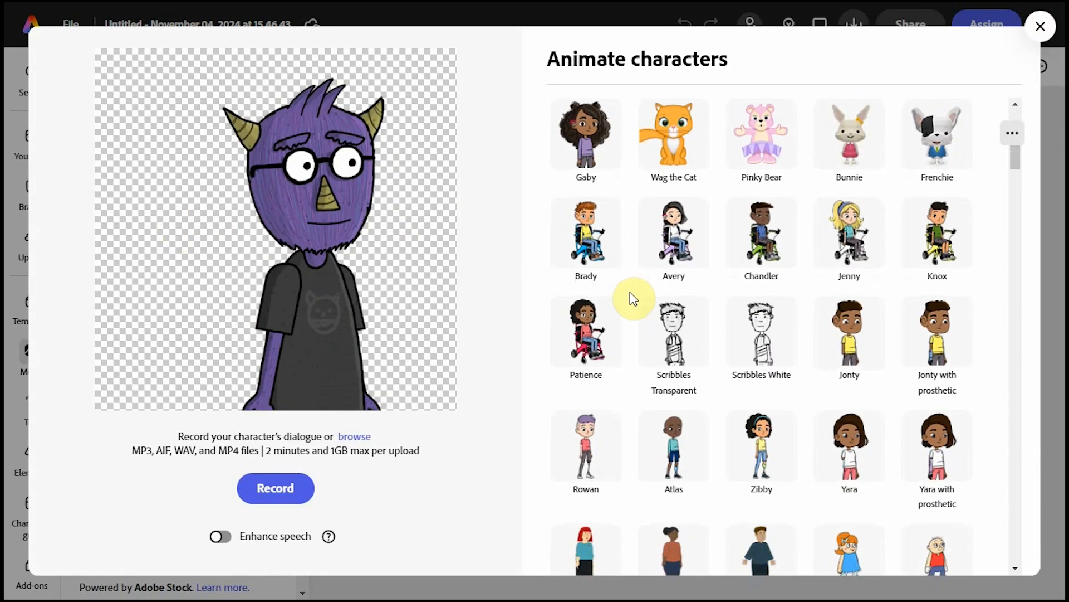
scroll(down, 3)
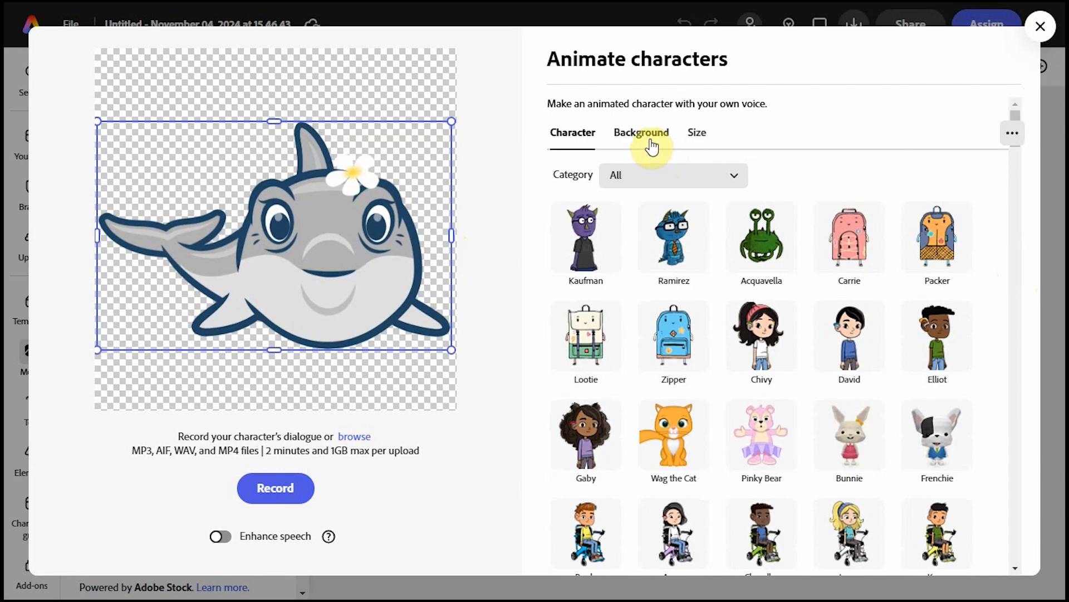
Put the dolphin over the Seascape Shipwreck background and view the Instagram Square 1:1 size.
click(640, 132)
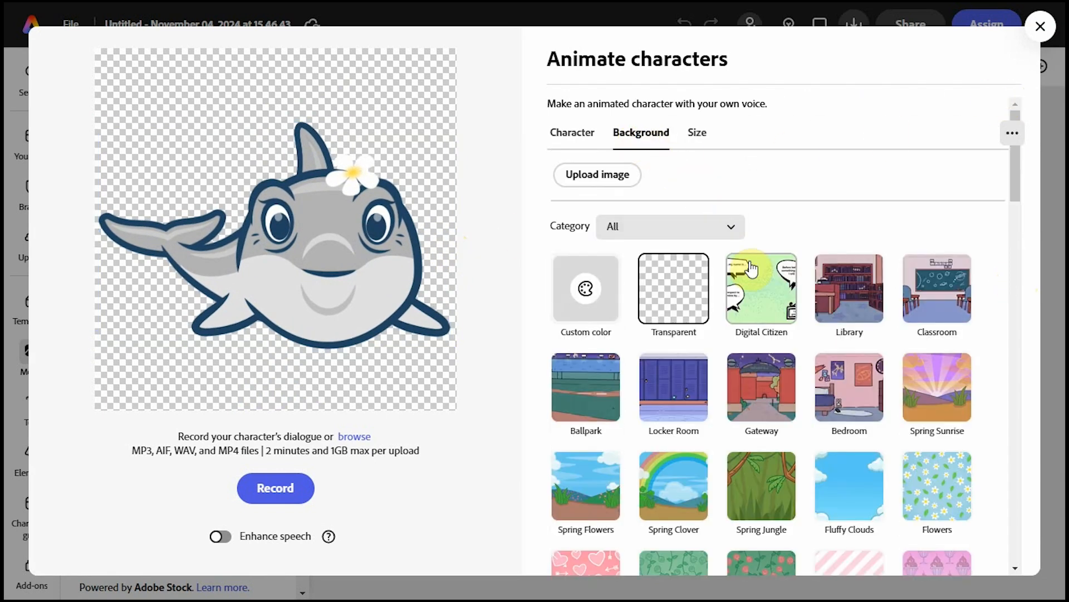
click(761, 287)
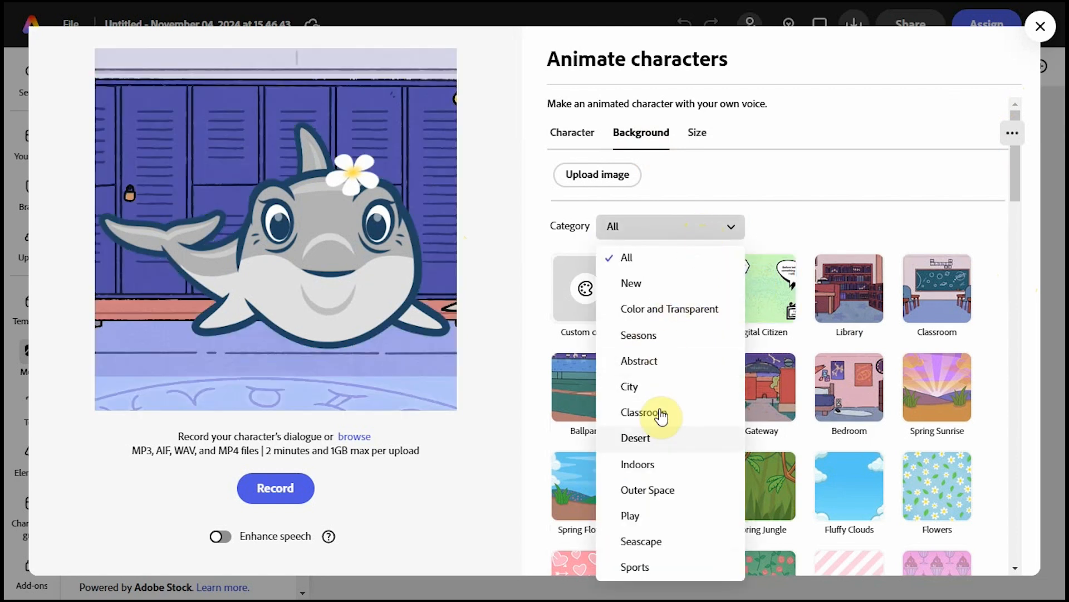
click(641, 540)
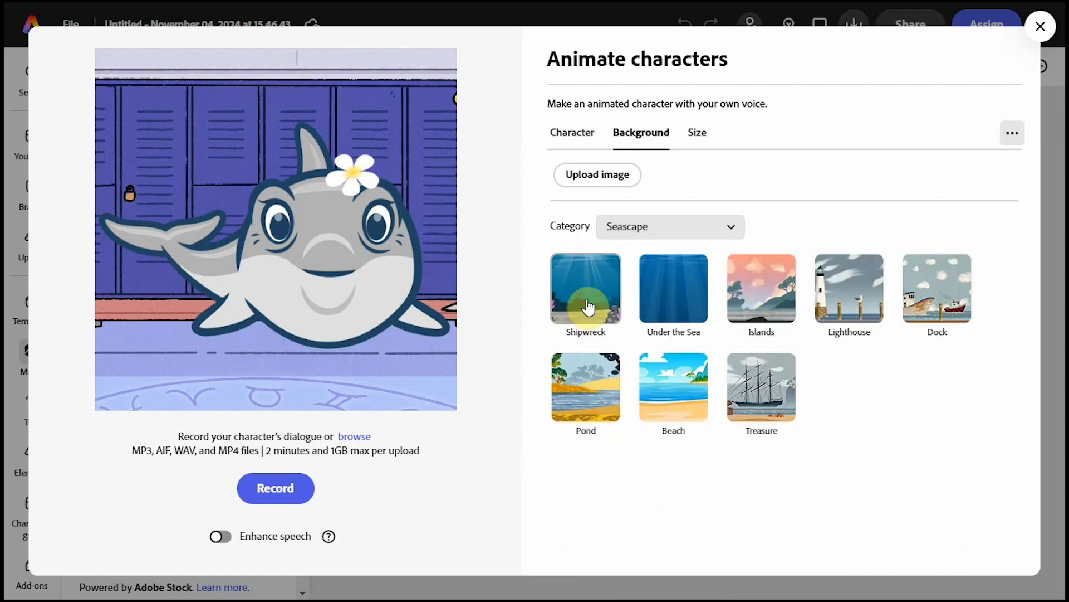
click(584, 287)
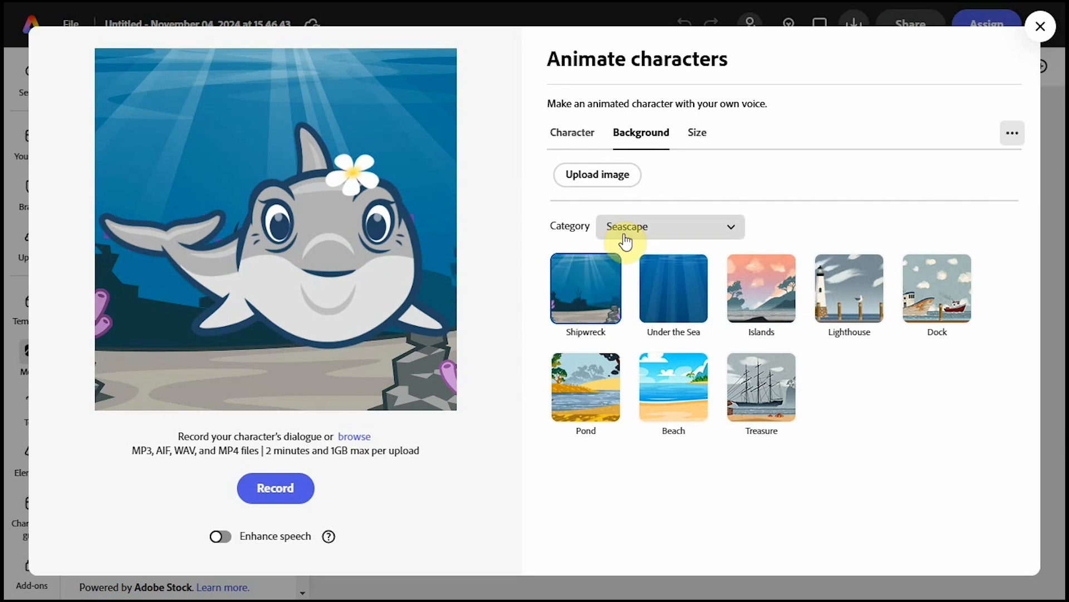
mouse_move(671, 171)
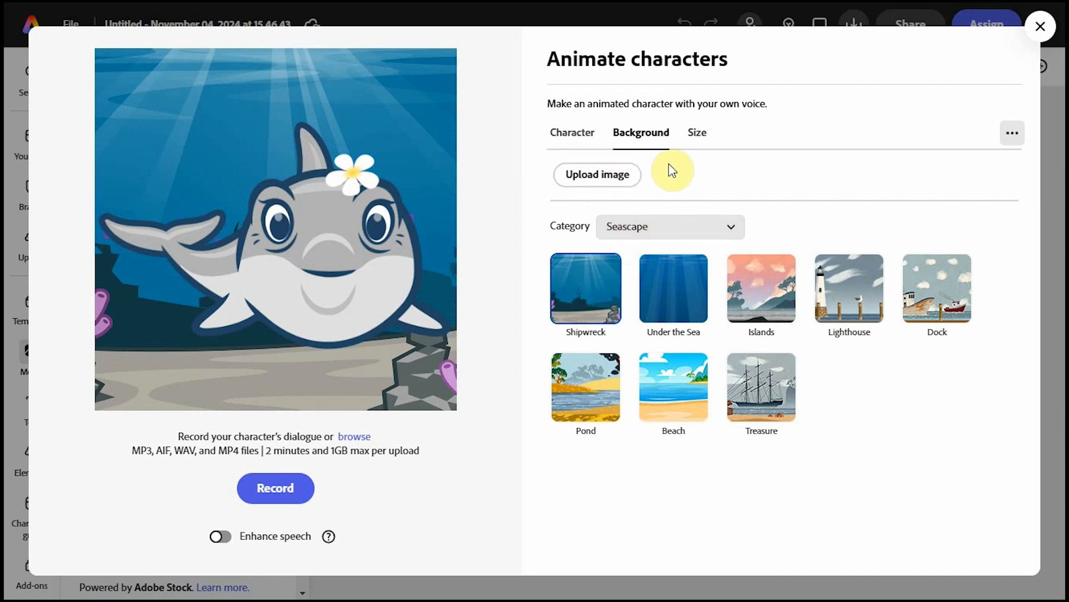
click(695, 132)
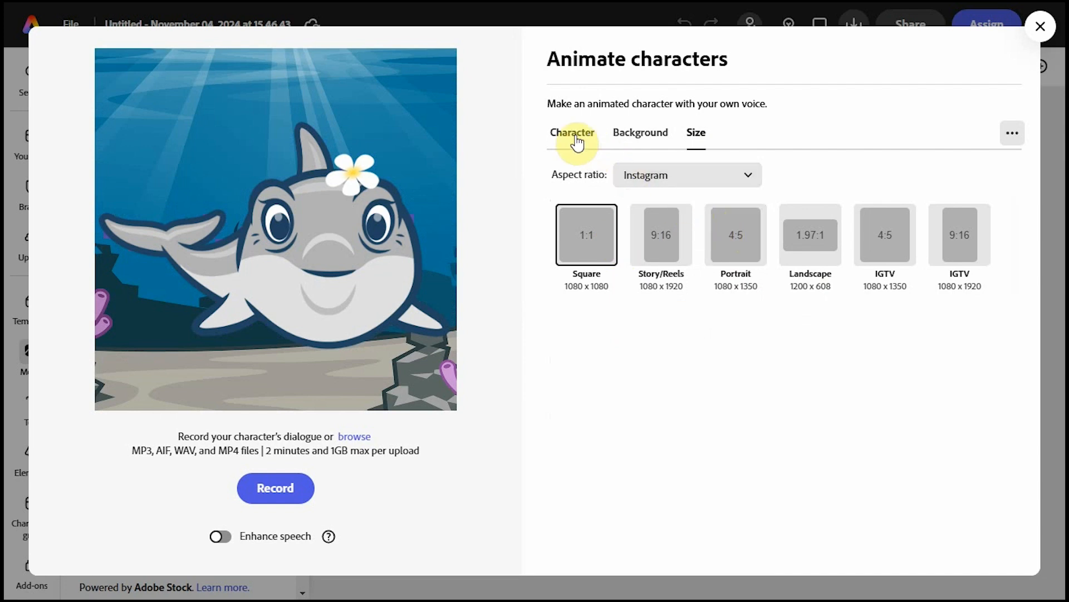
Switch back to the Character tab of the Animate characters dialog.
click(572, 133)
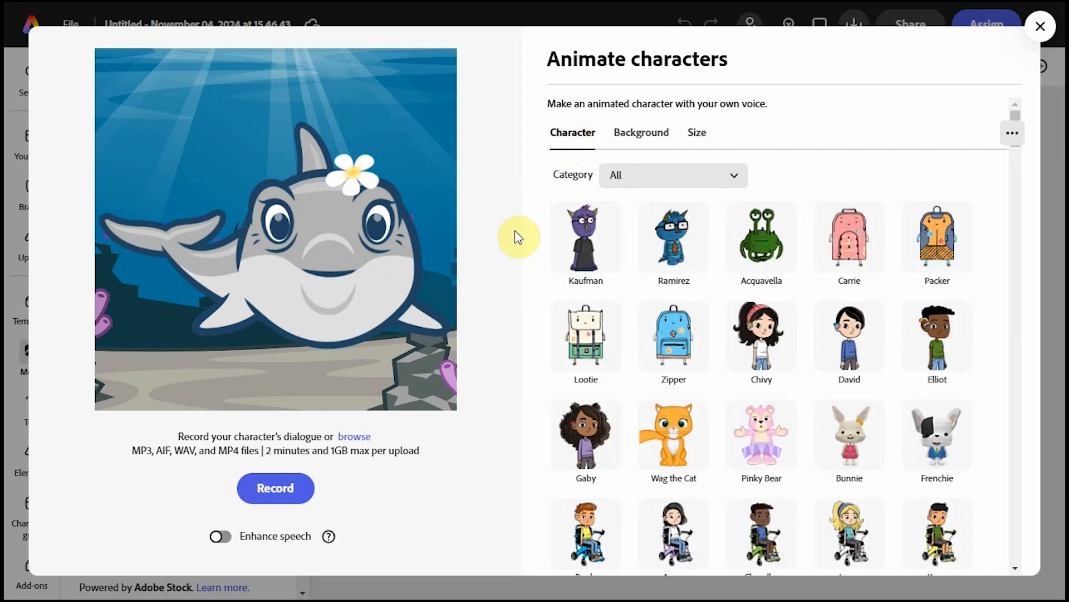
mouse_move(278, 449)
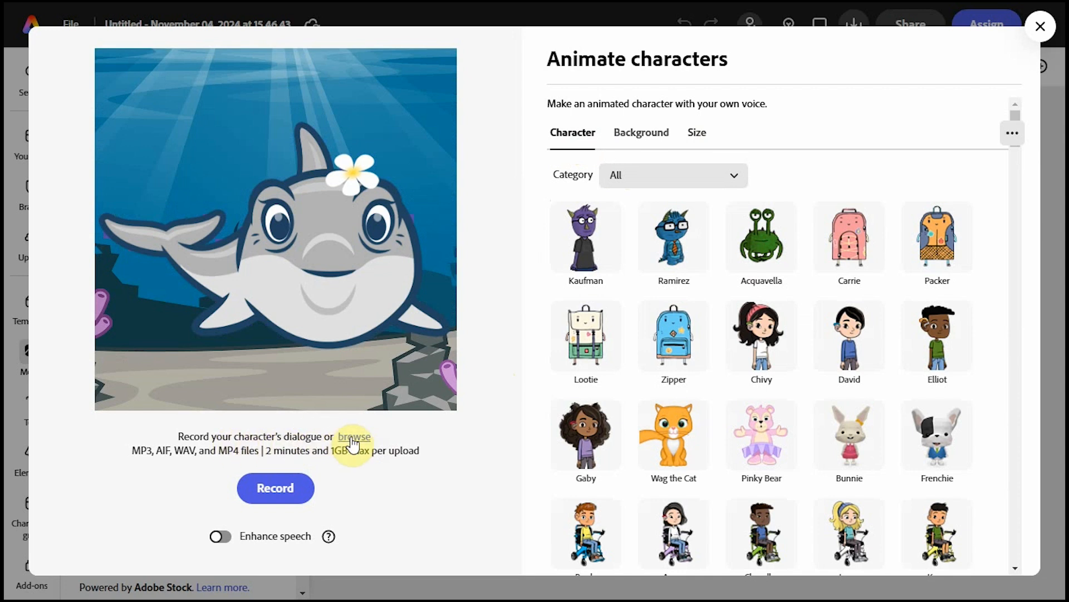
mouse_move(321, 469)
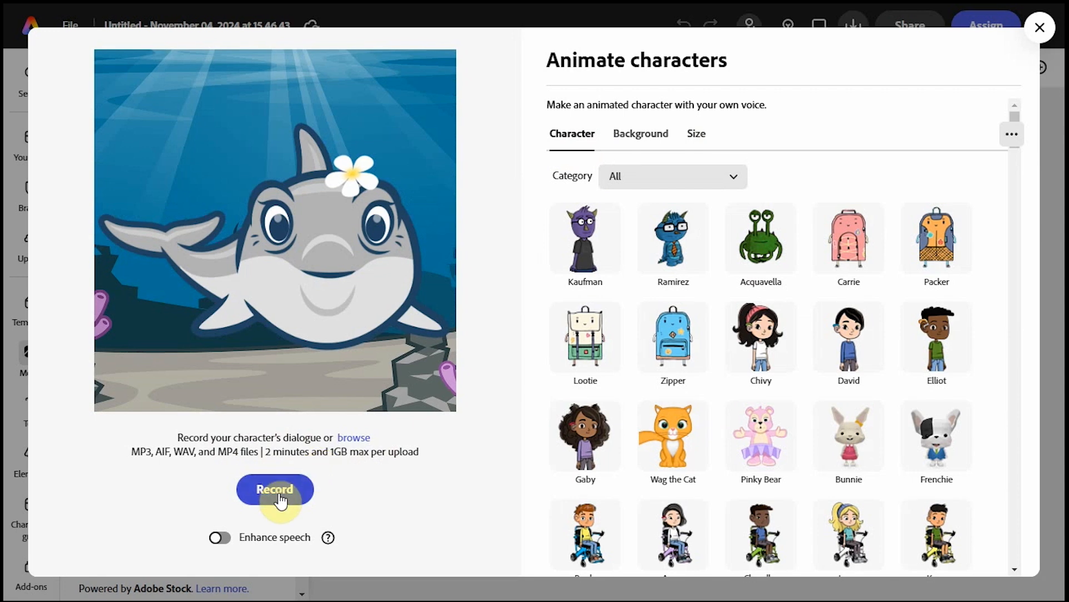
Record roughly 21 seconds of voice for the dolphin and finish with Done.
click(275, 489)
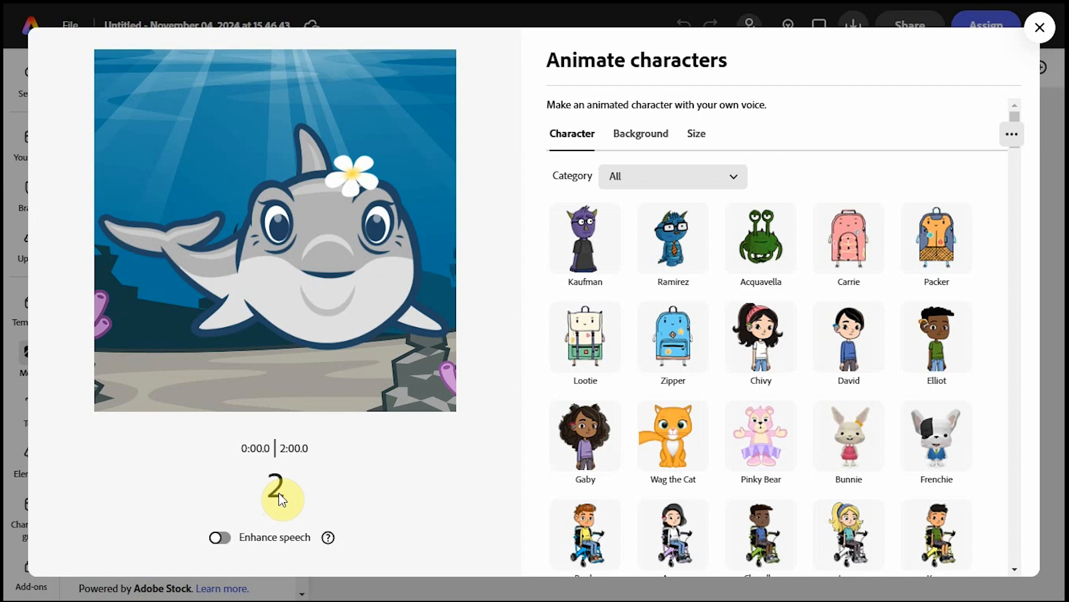
click(275, 498)
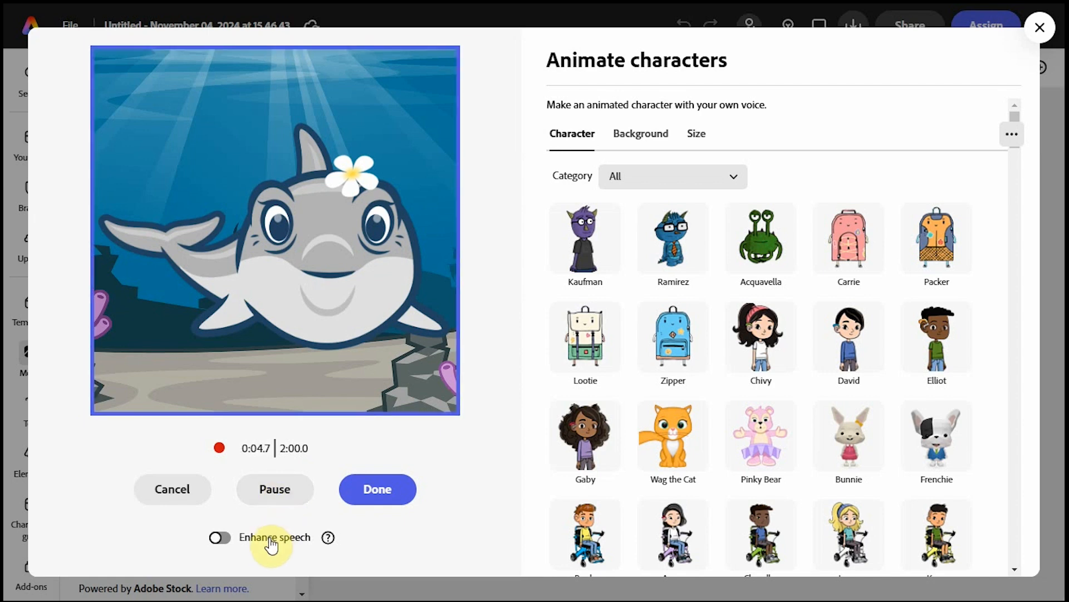
mouse_move(327, 537)
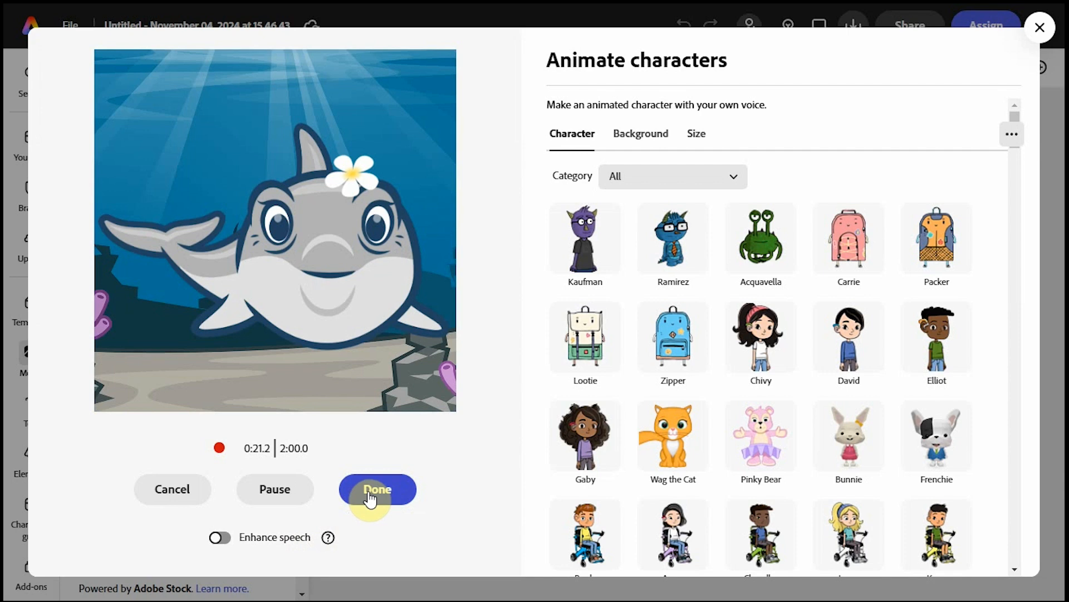
click(377, 489)
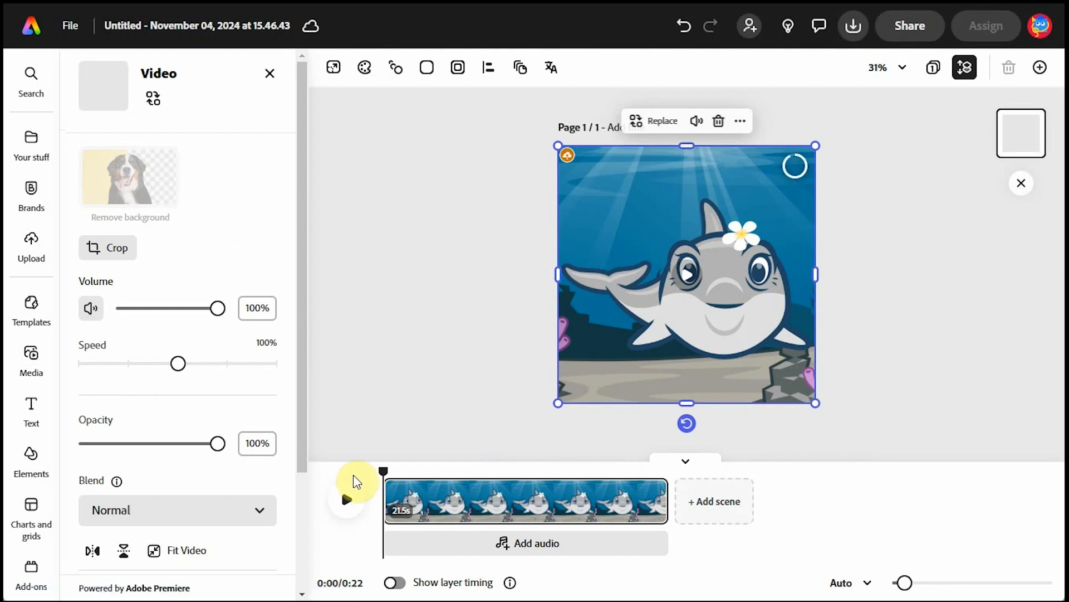
Play and pause the dolphin clip, then append a blank 5-second scene.
click(347, 498)
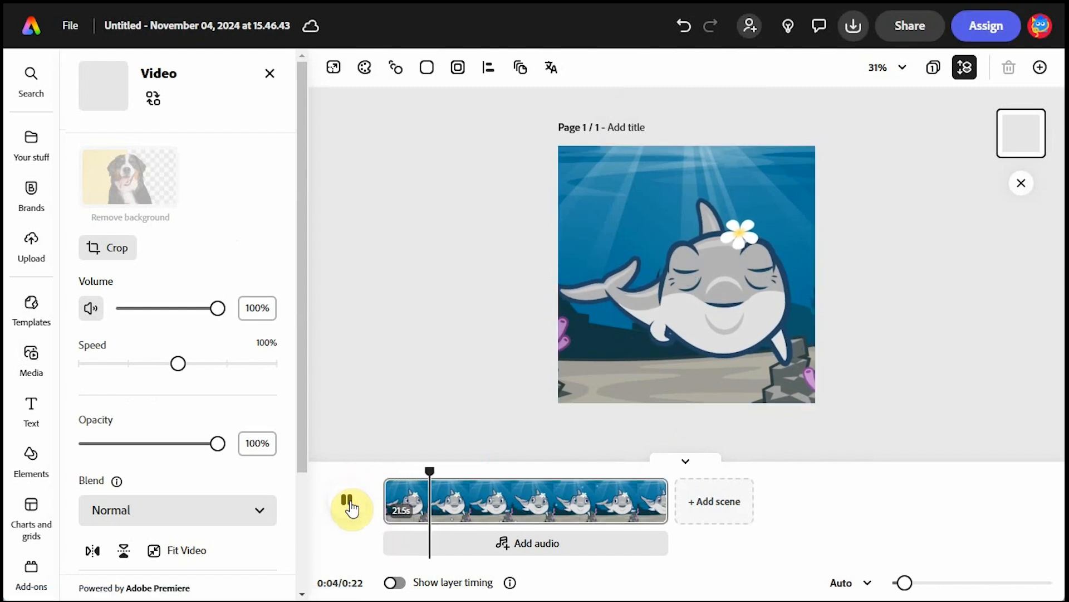
click(349, 501)
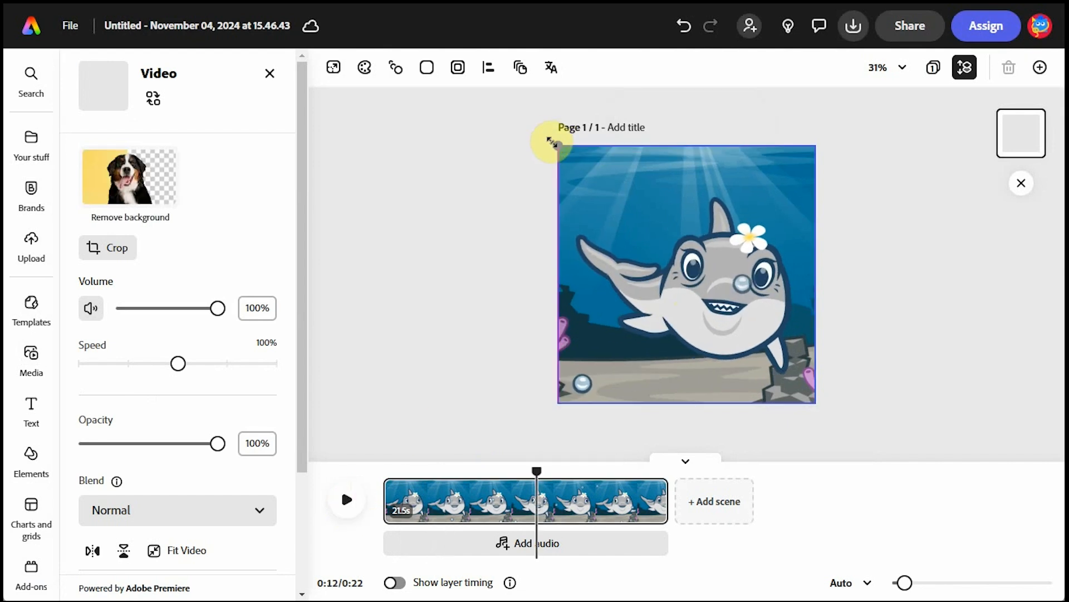
click(686, 273)
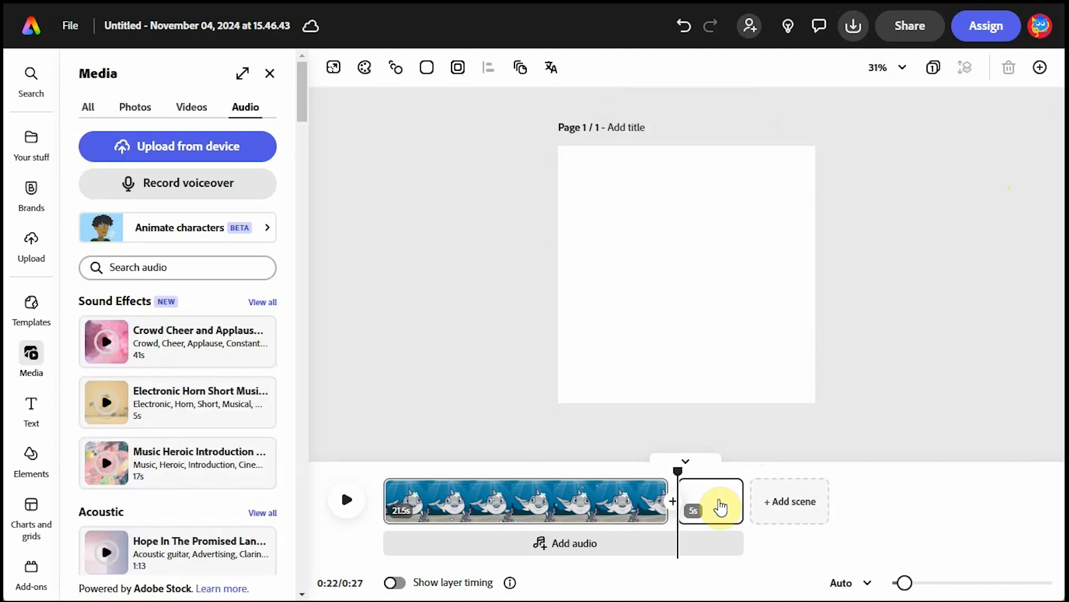
mouse_move(189, 240)
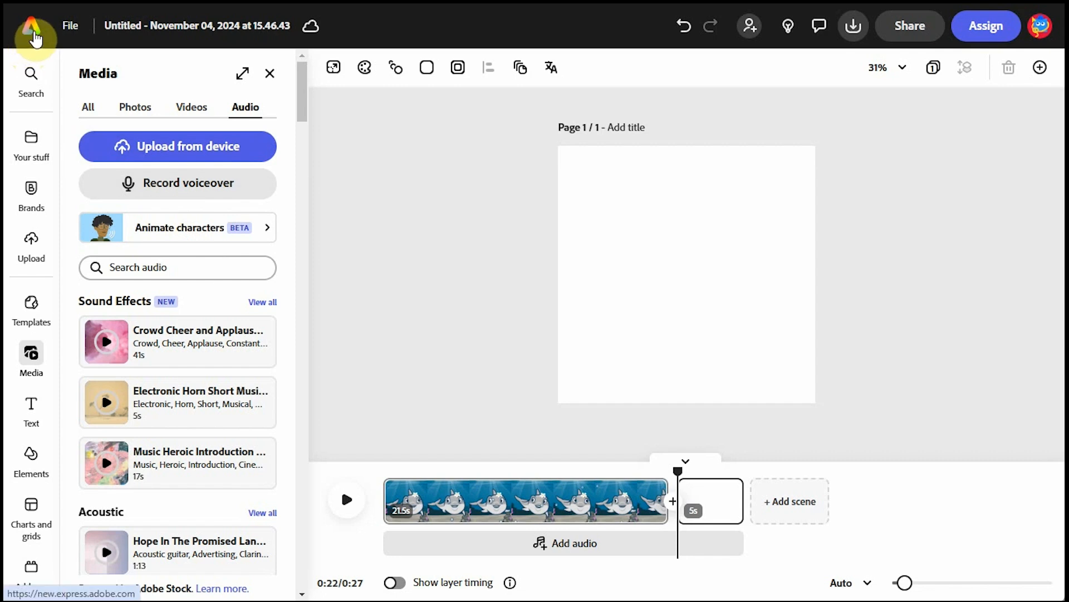
From the home page, create a new Square design and bring up the Media library.
click(31, 34)
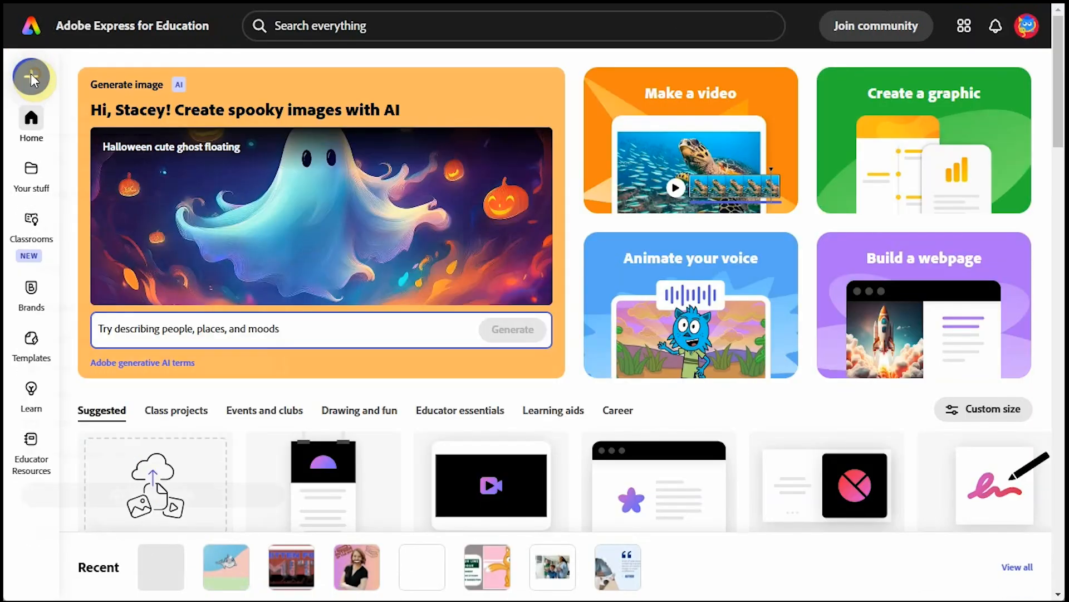
click(31, 77)
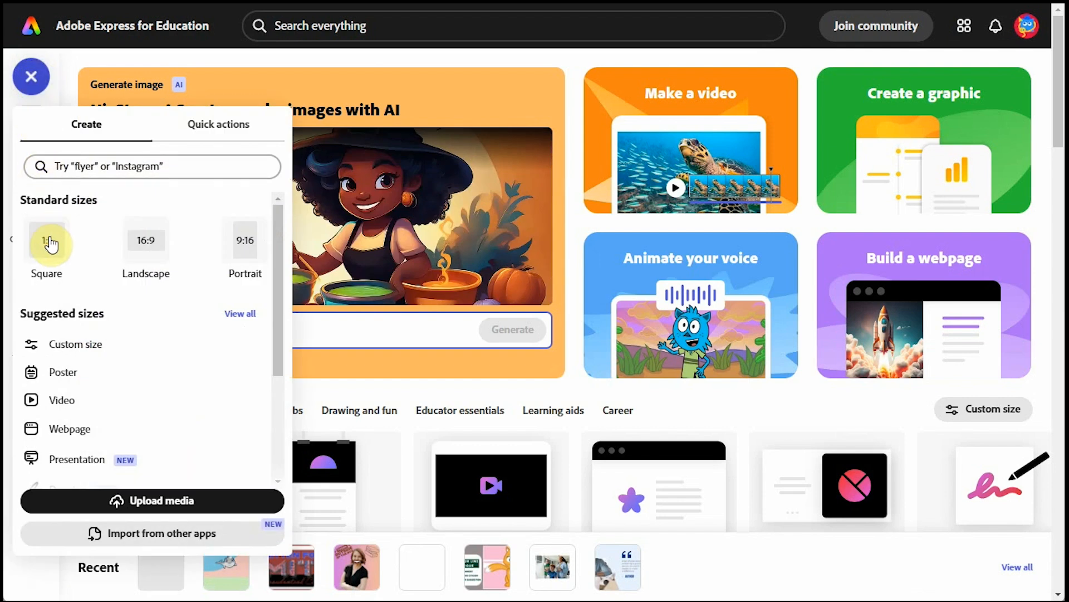
click(46, 246)
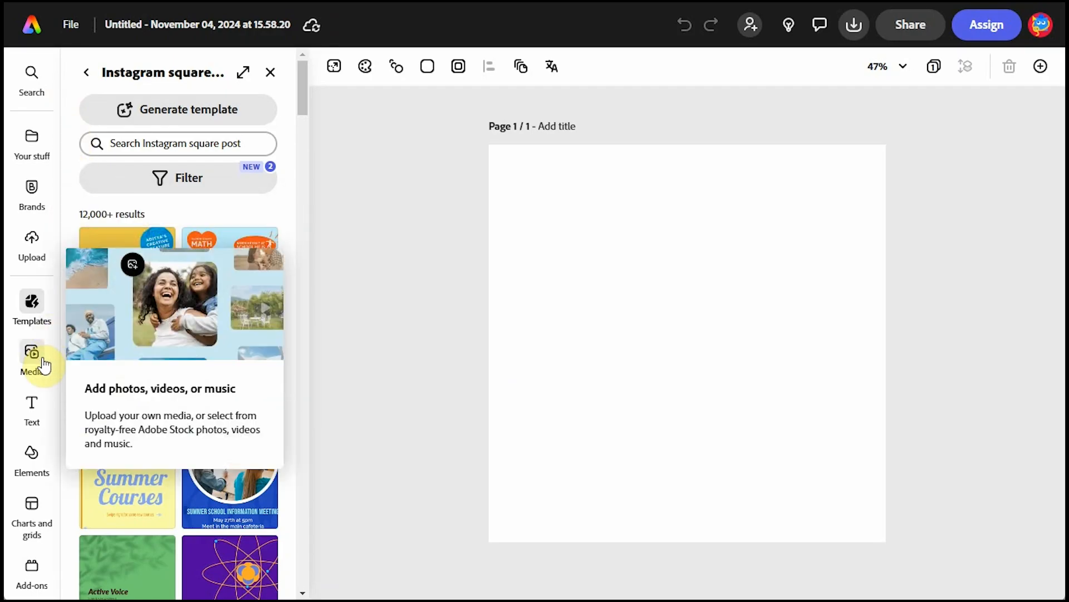
click(31, 355)
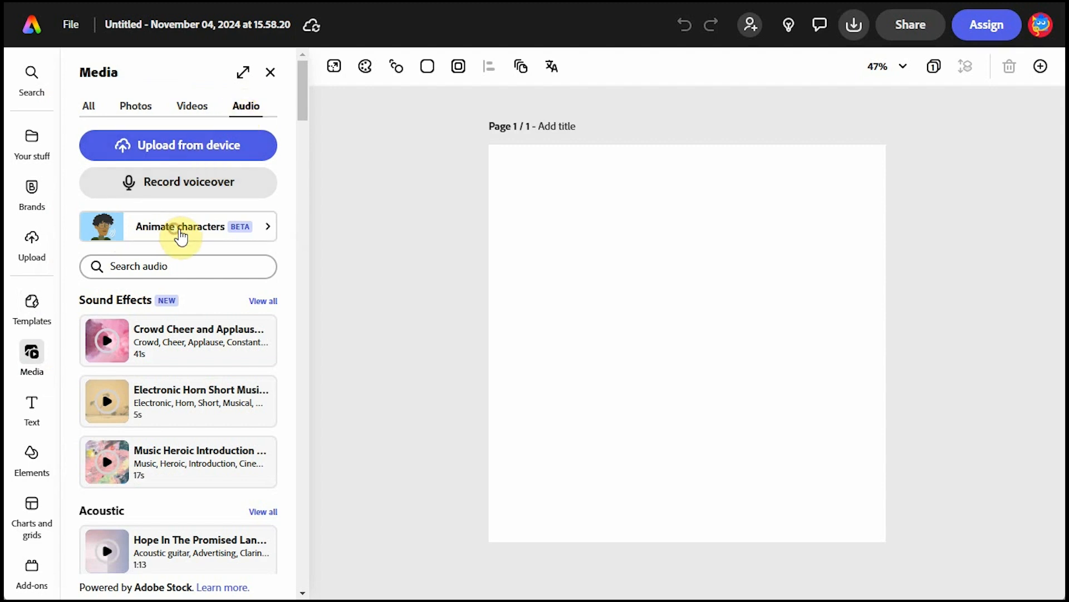
Animate the uploaded profile photo with cartoon lips over its mouth and record dialogue.
click(181, 226)
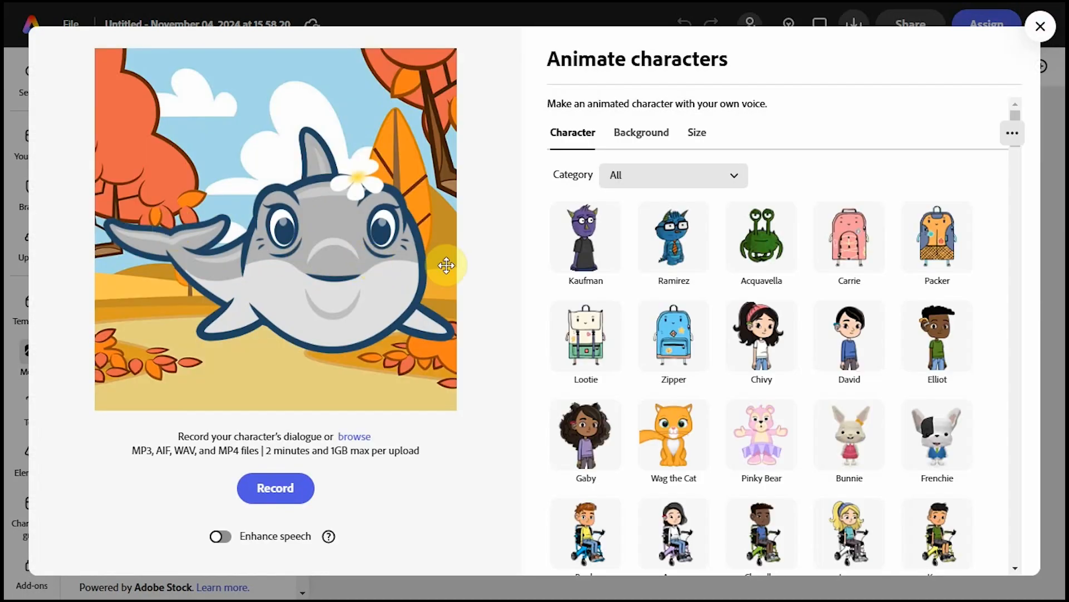
scroll(down, 3)
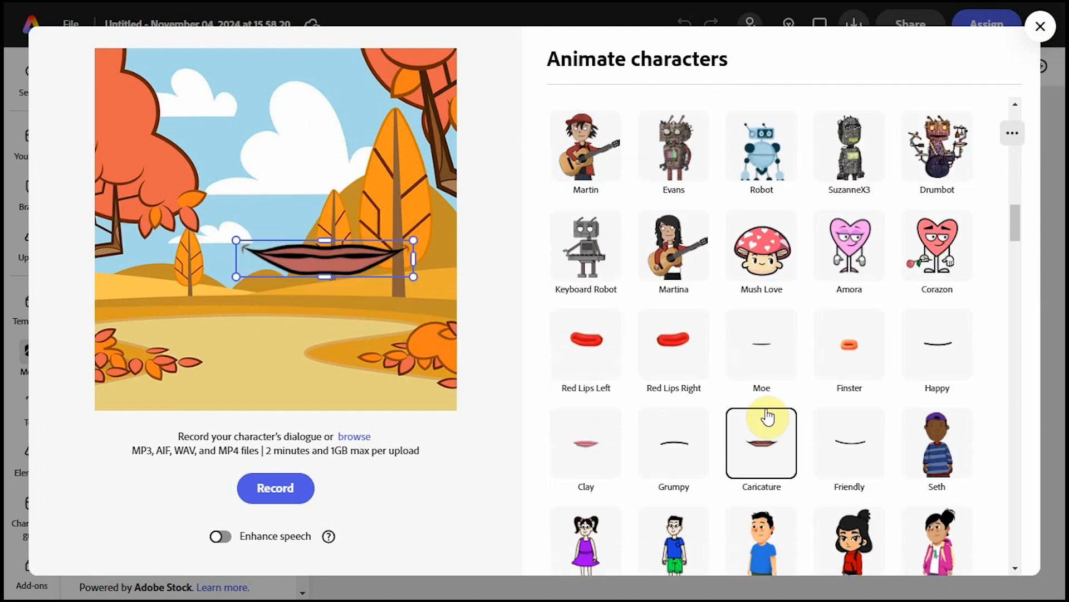
click(640, 133)
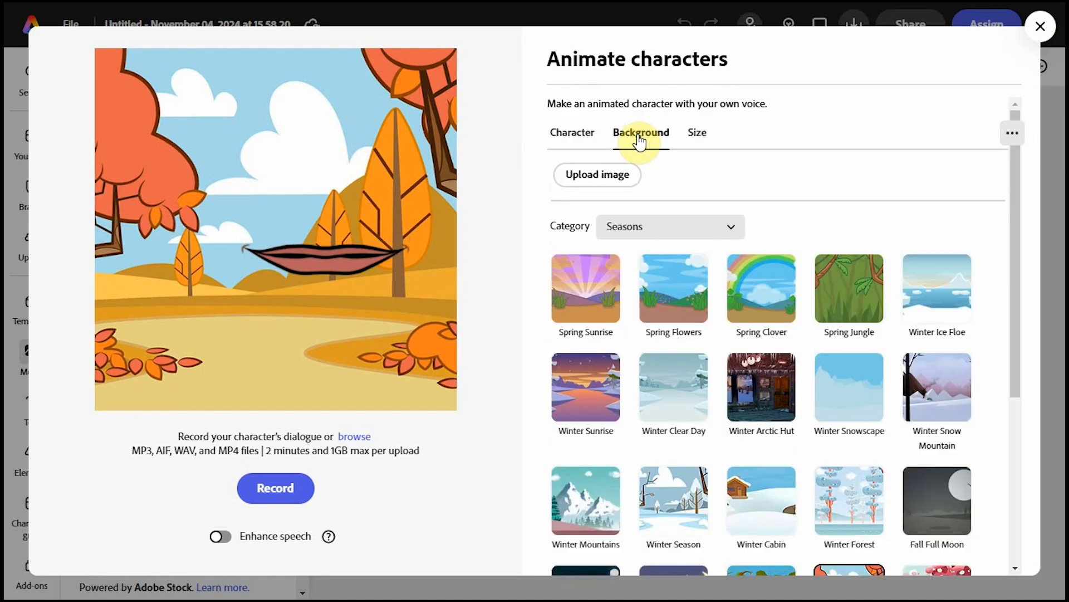
click(596, 174)
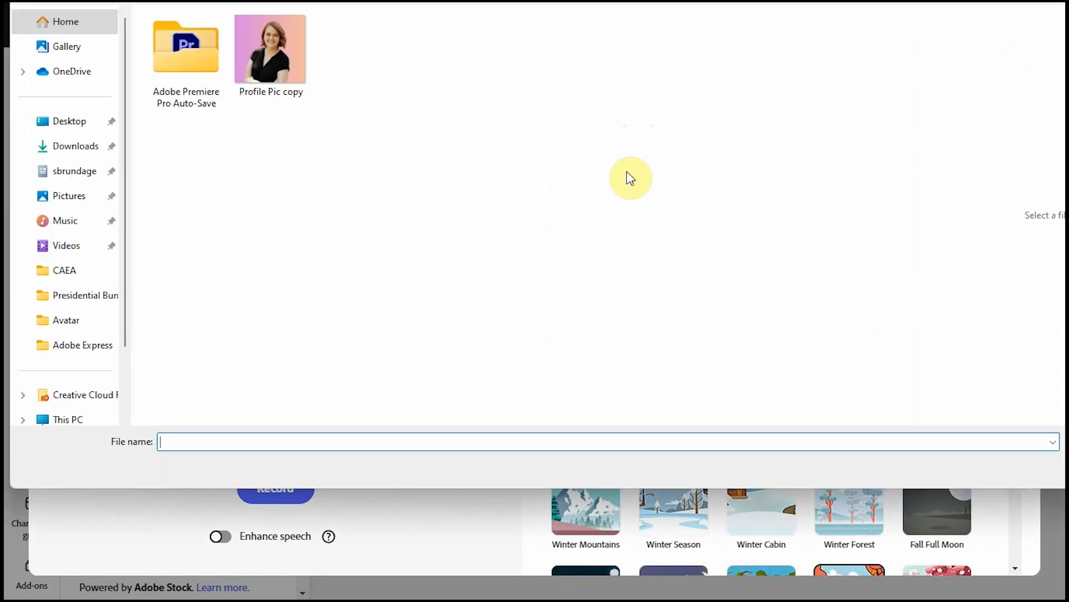
click(270, 48)
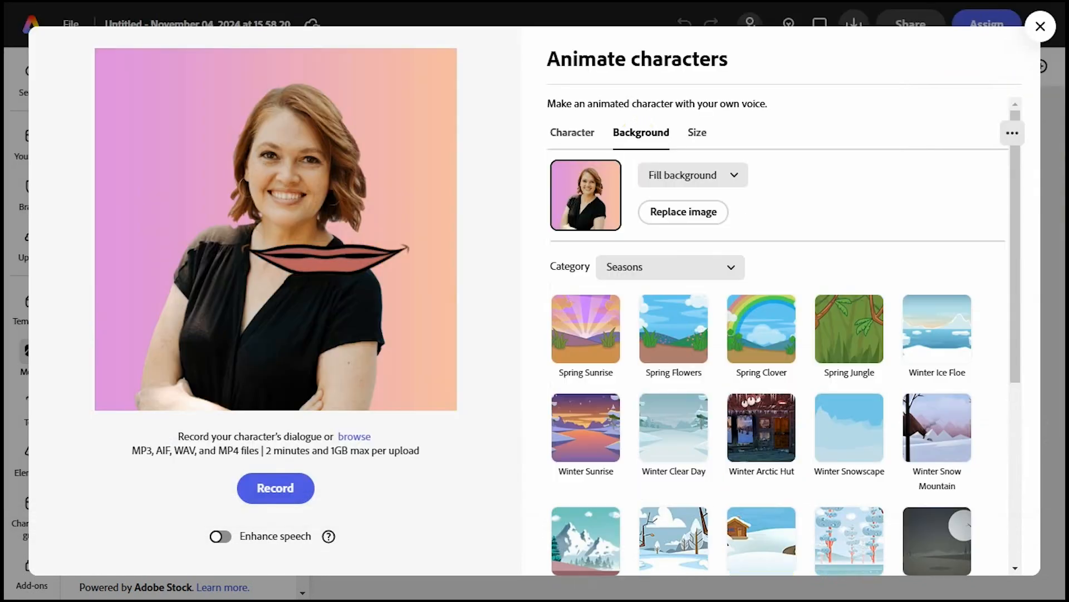
mouse_move(391, 283)
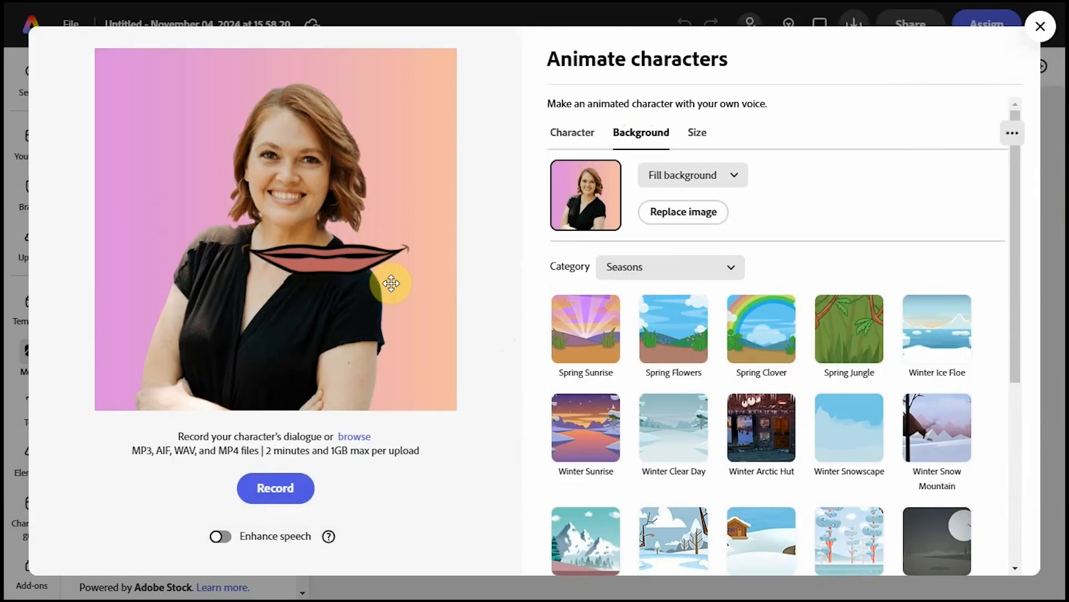
drag(392, 283, 313, 207)
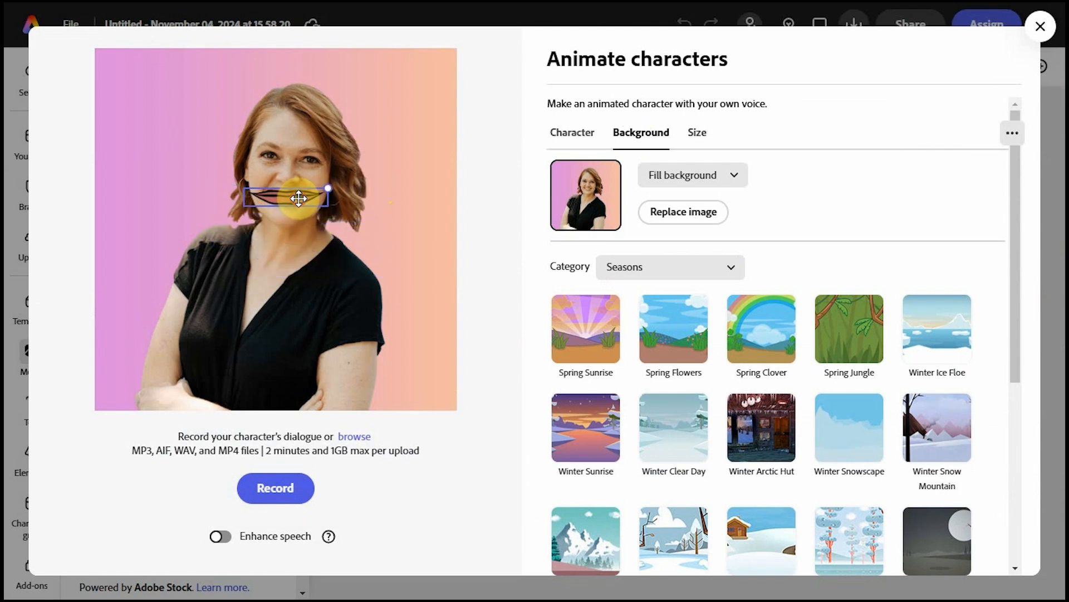
click(274, 488)
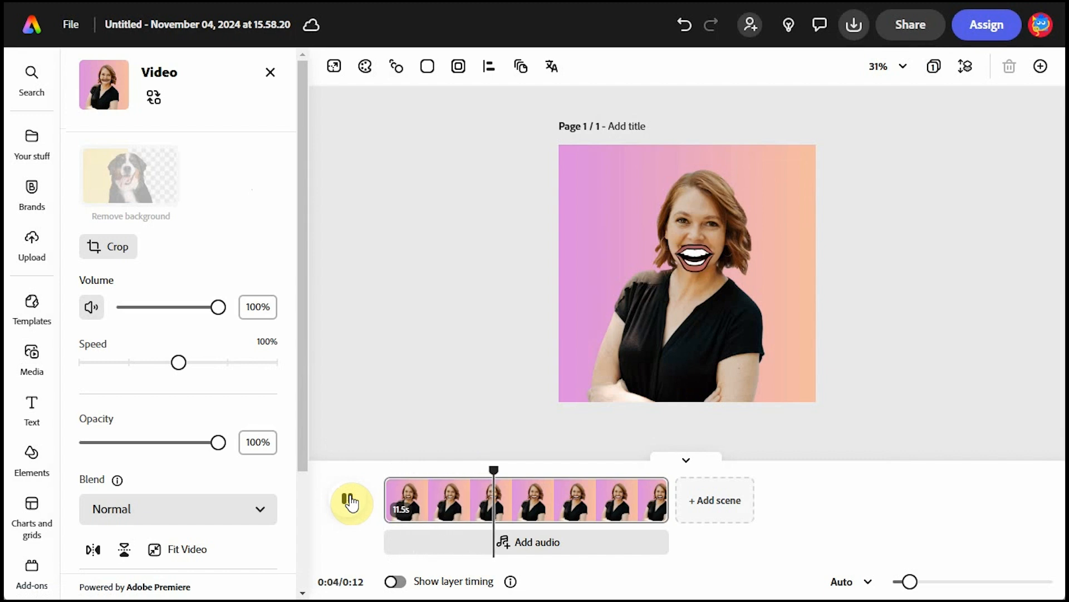
Add flickering 'Think outside the box' text top-left and a tilted stacked-books icon top-right.
click(31, 408)
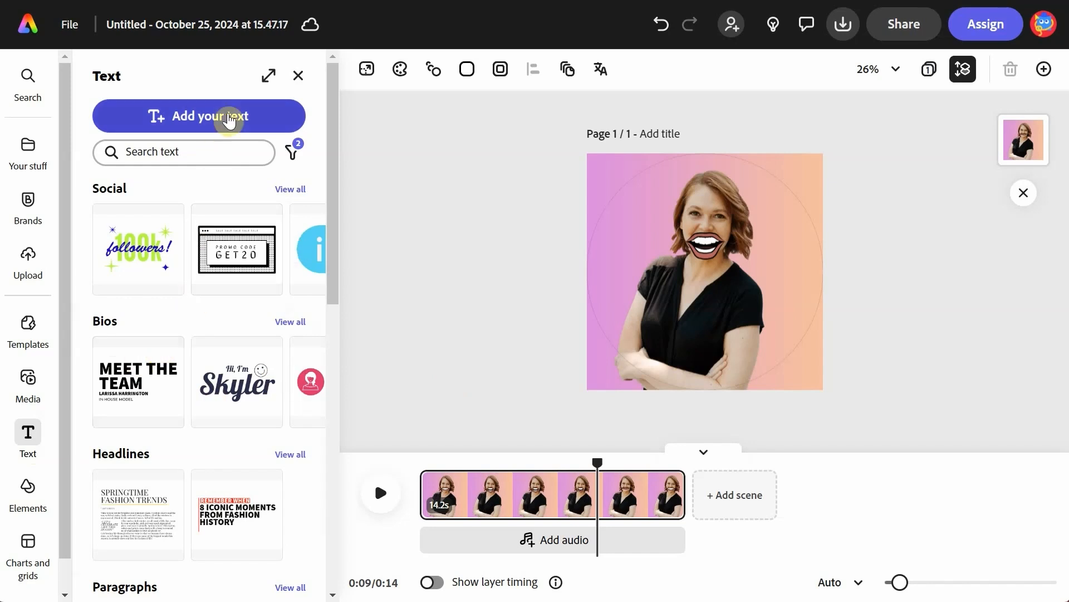
click(199, 115)
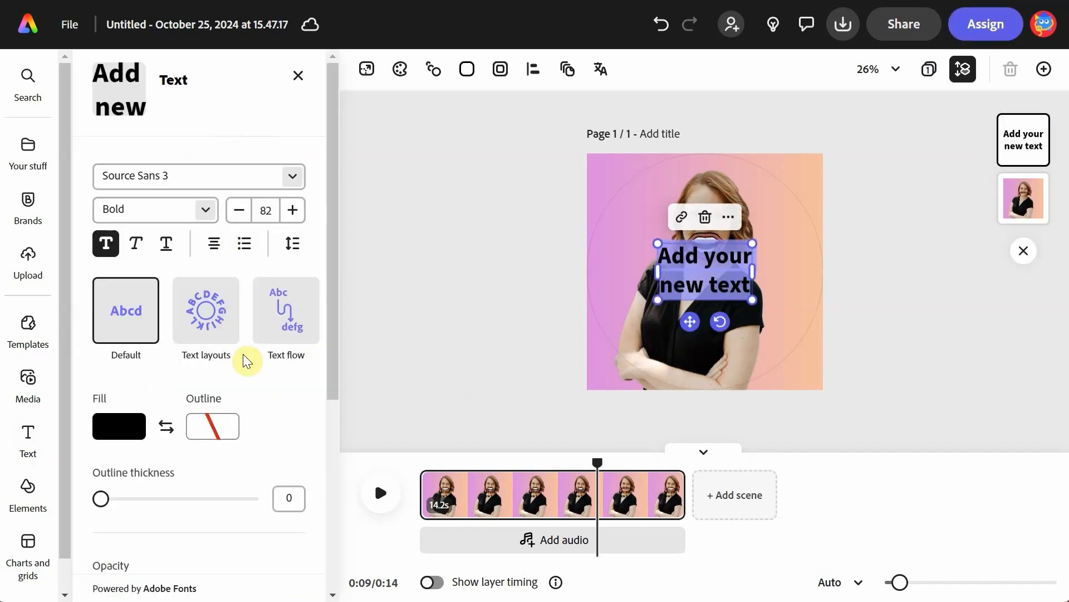
scroll(down, 3)
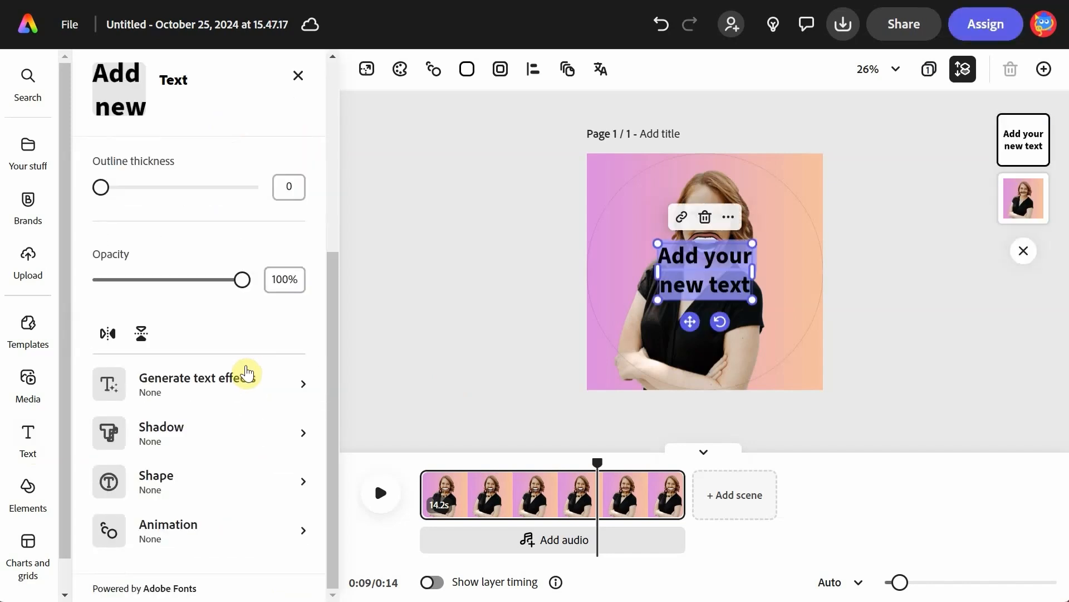
mouse_move(252, 393)
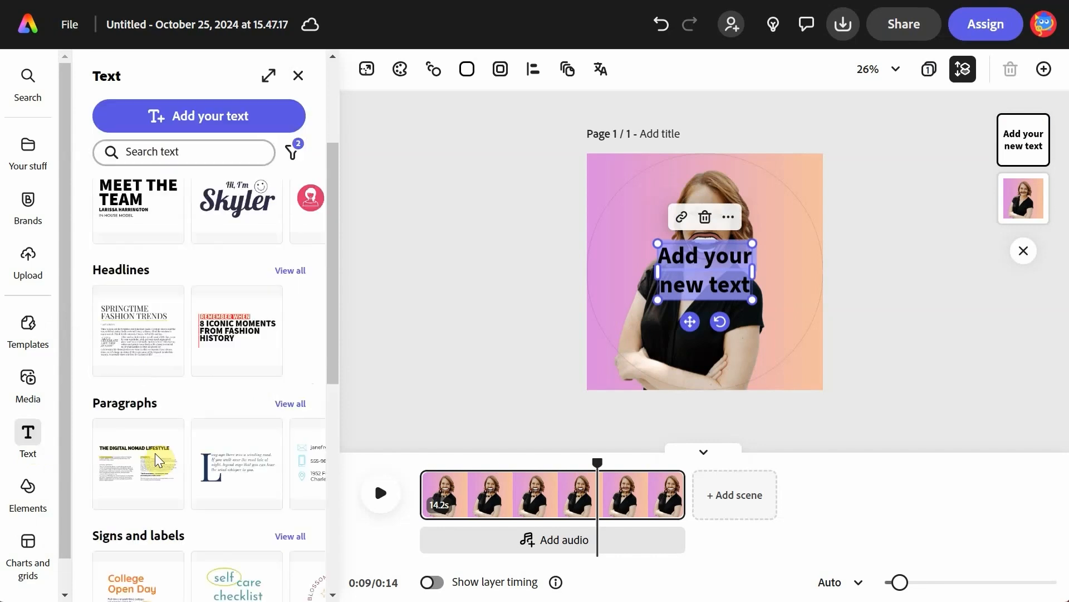
scroll(down, 3)
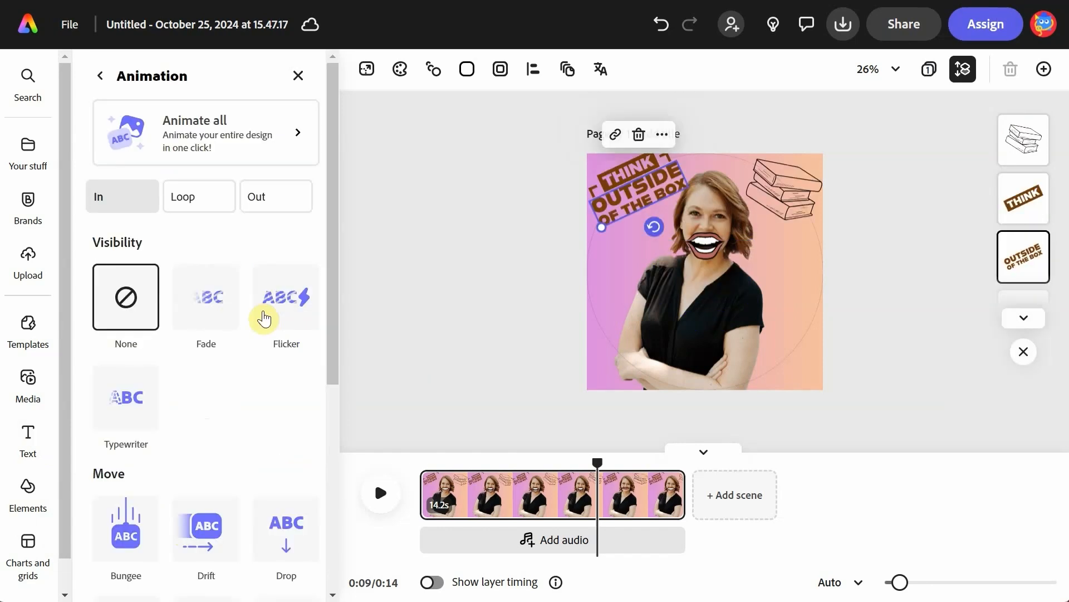
click(285, 296)
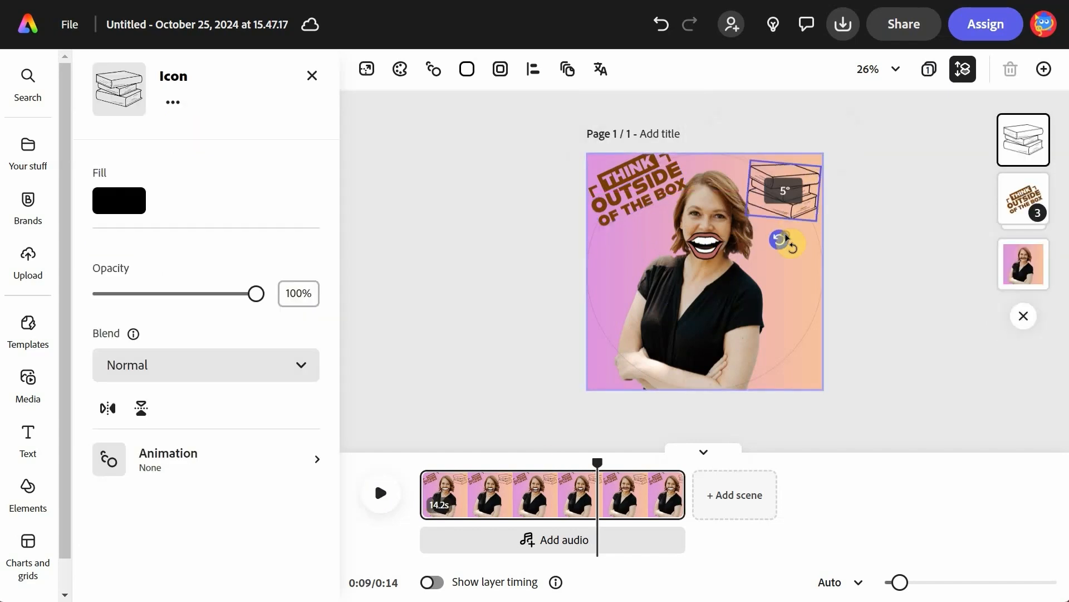
click(167, 459)
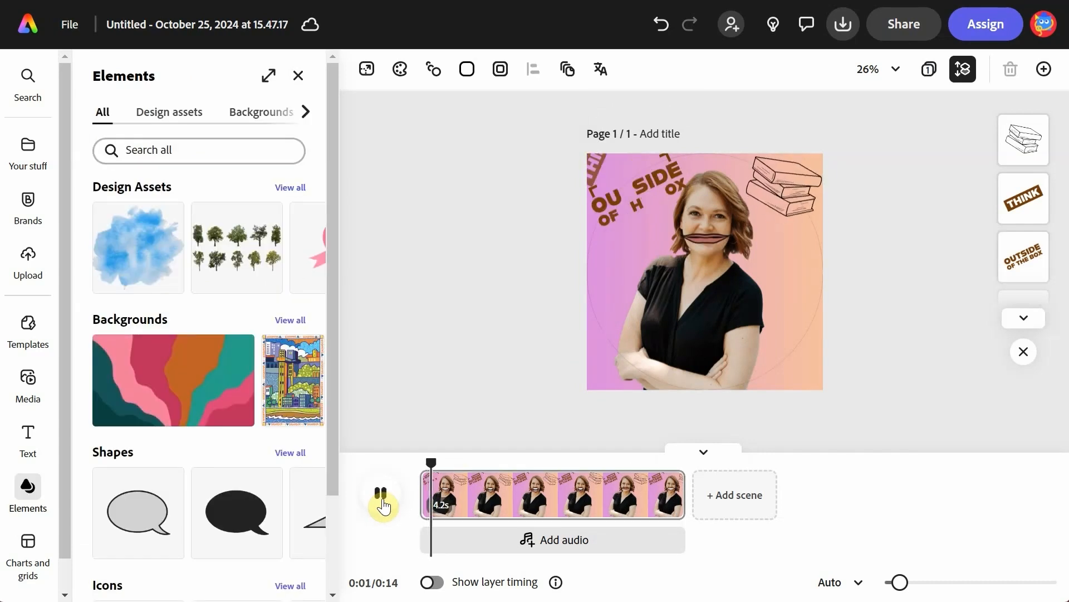
click(381, 495)
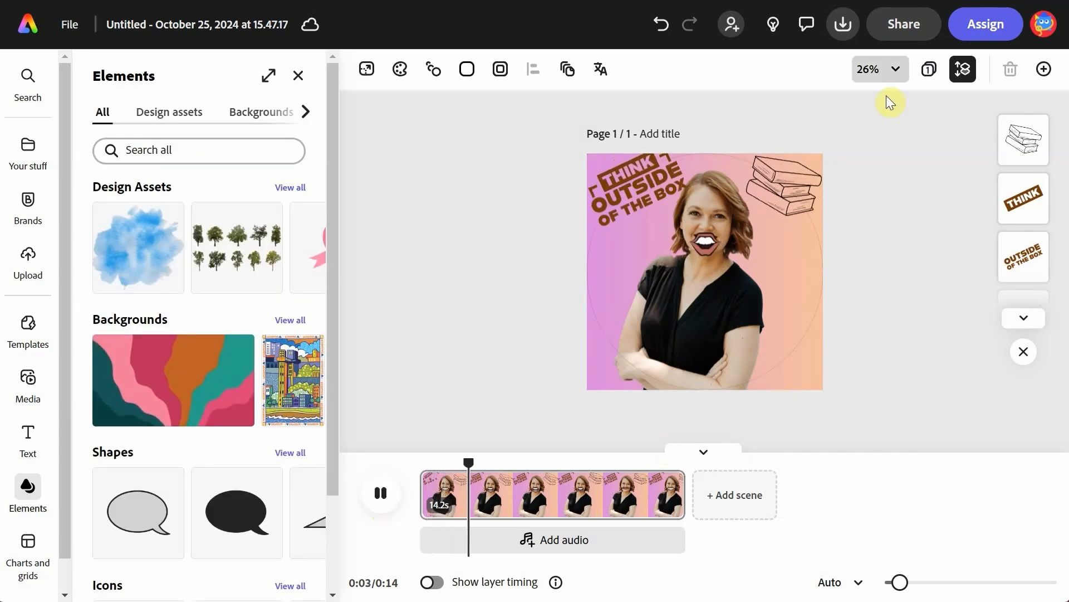
click(842, 24)
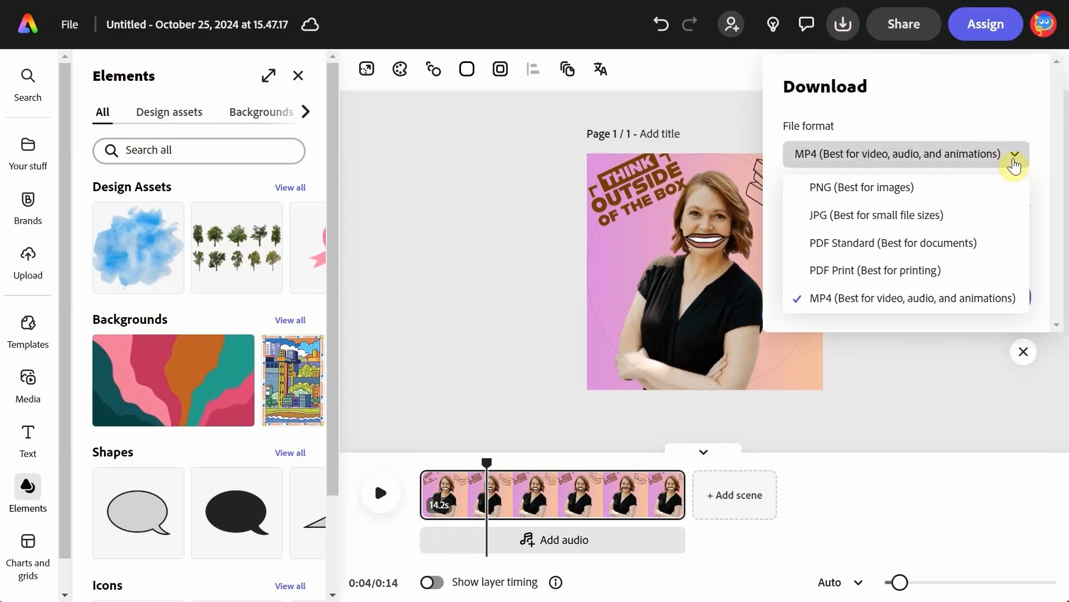
click(914, 298)
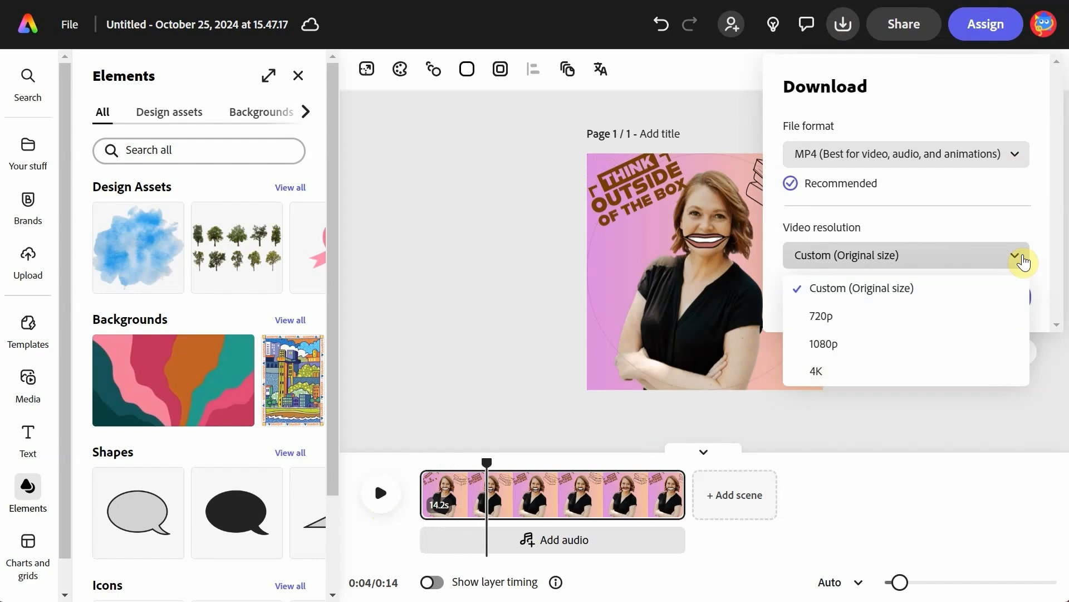
click(862, 288)
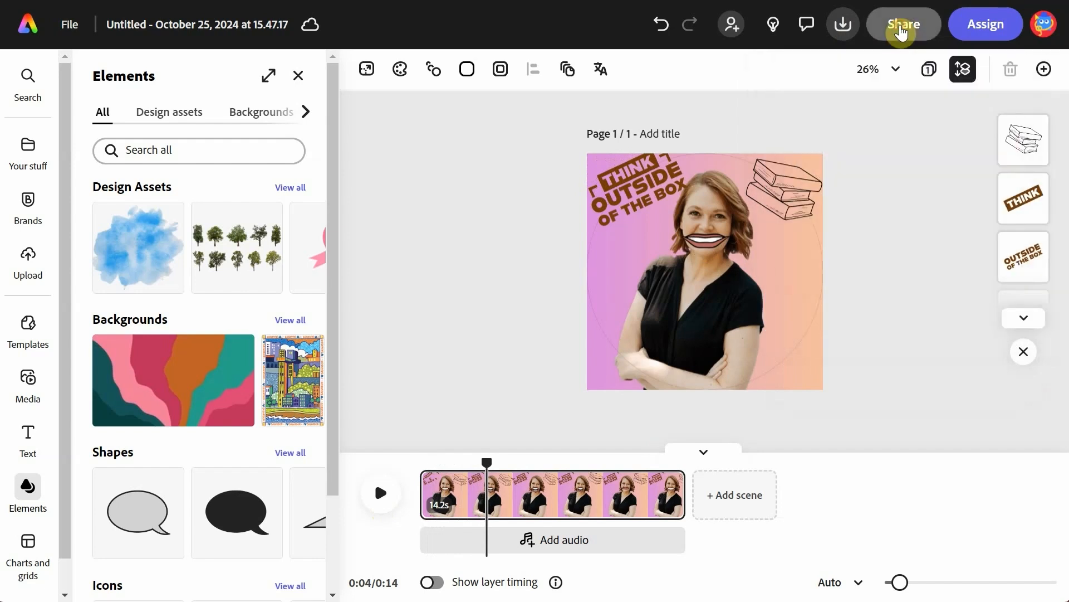
Show the Share panel with link access, posting, and Google Drive/OneDrive storage options.
click(902, 24)
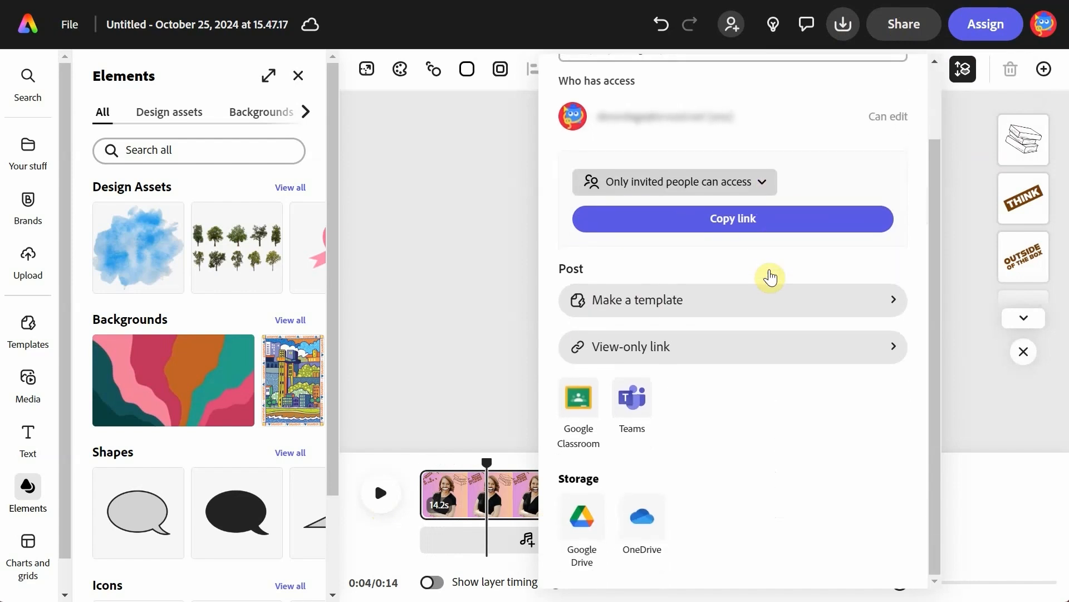
mouse_move(805, 363)
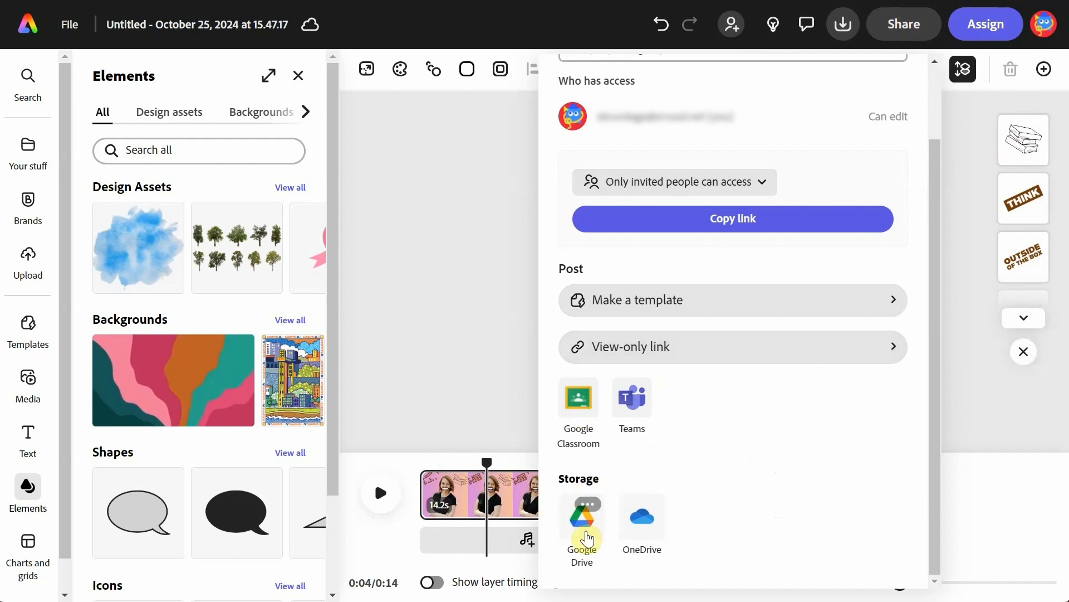
mouse_move(680, 565)
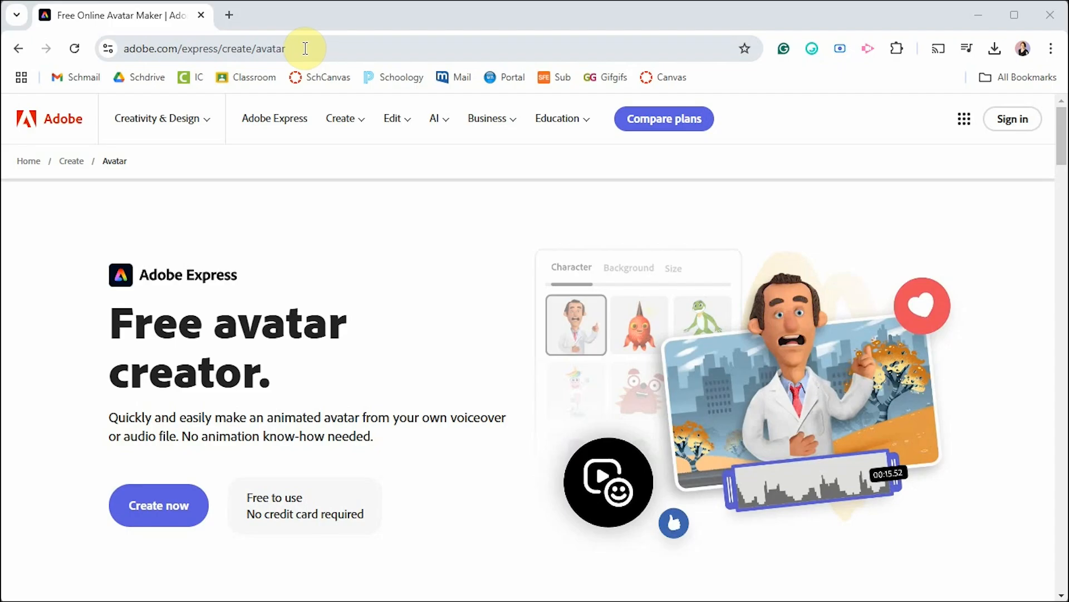
From the free avatar creator page, launch the Animate characters tool in a new tab.
click(305, 48)
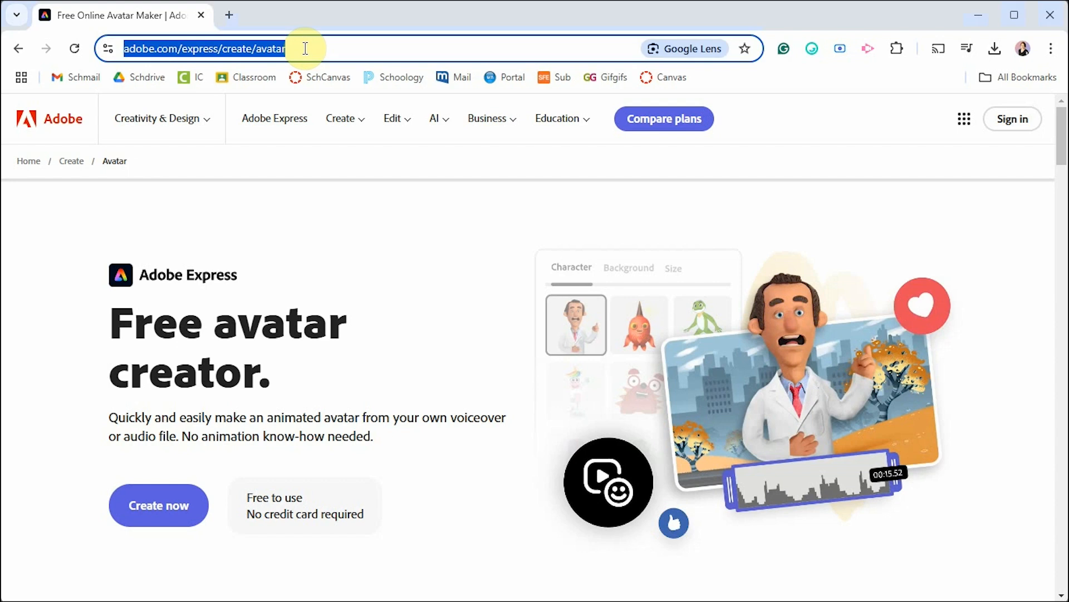
mouse_move(288, 198)
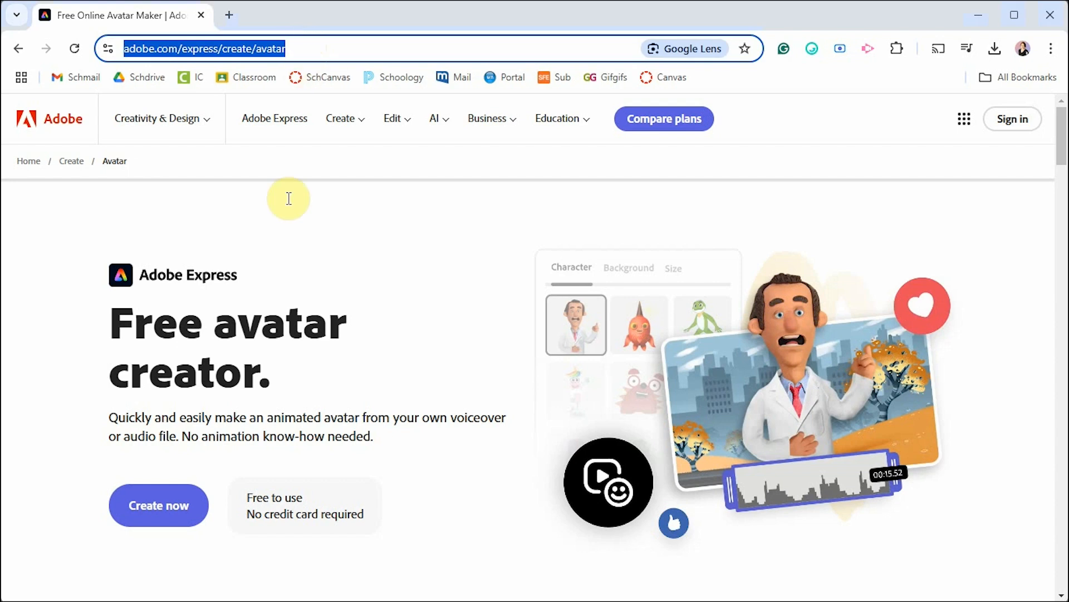
click(159, 505)
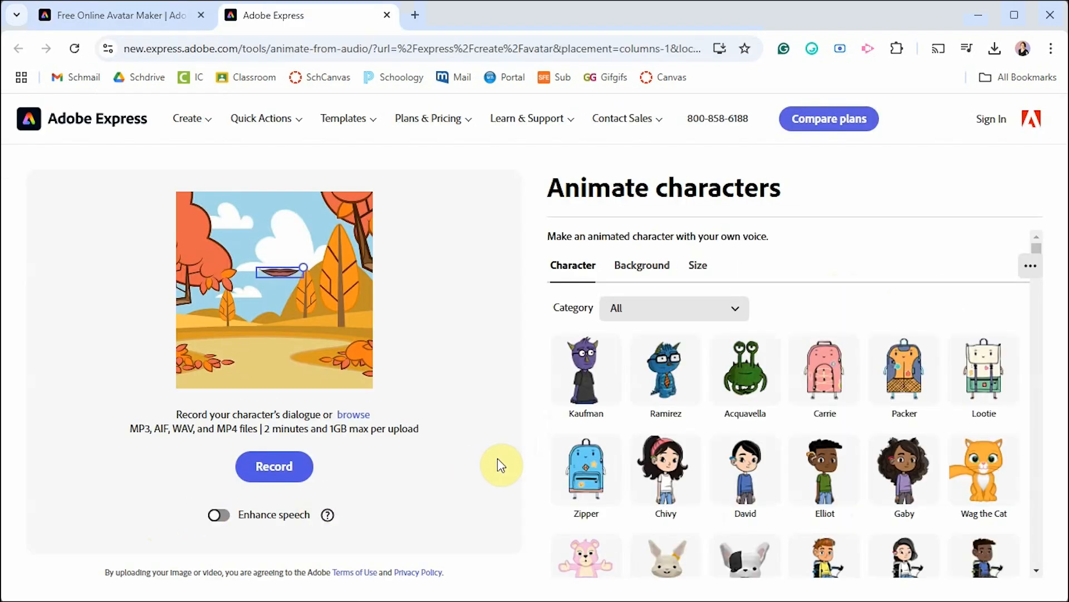
Choose the Zipper backpack character and set the scene to the Bedroom background.
click(585, 469)
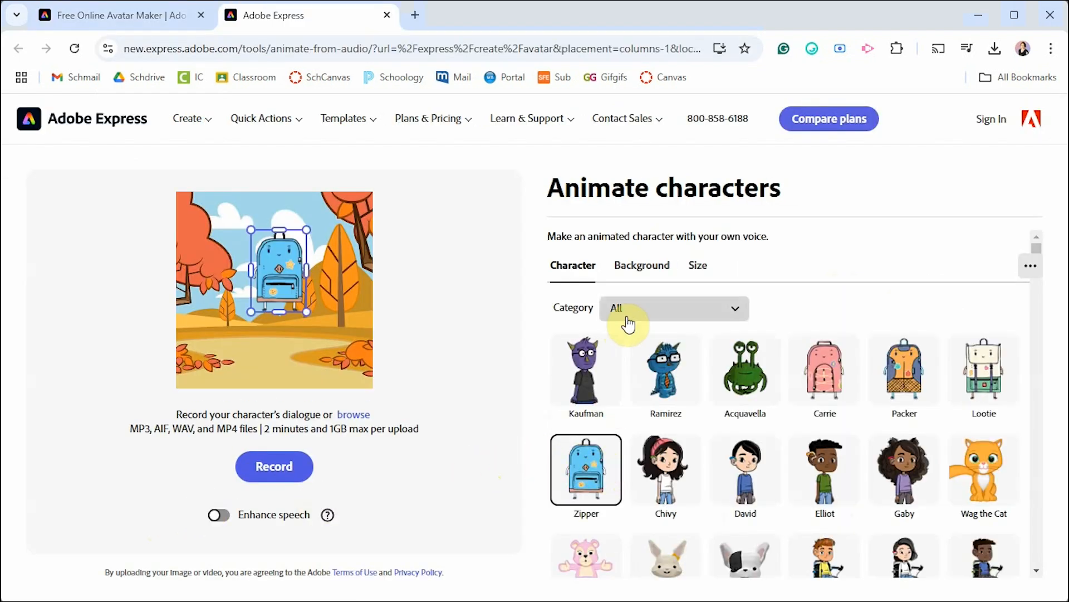
click(641, 265)
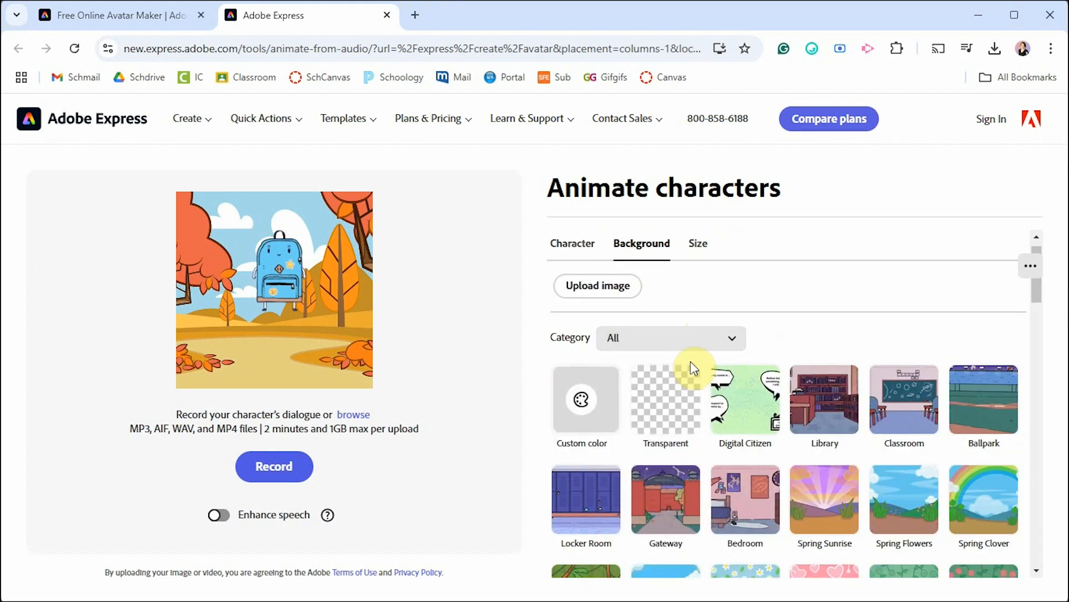
click(745, 500)
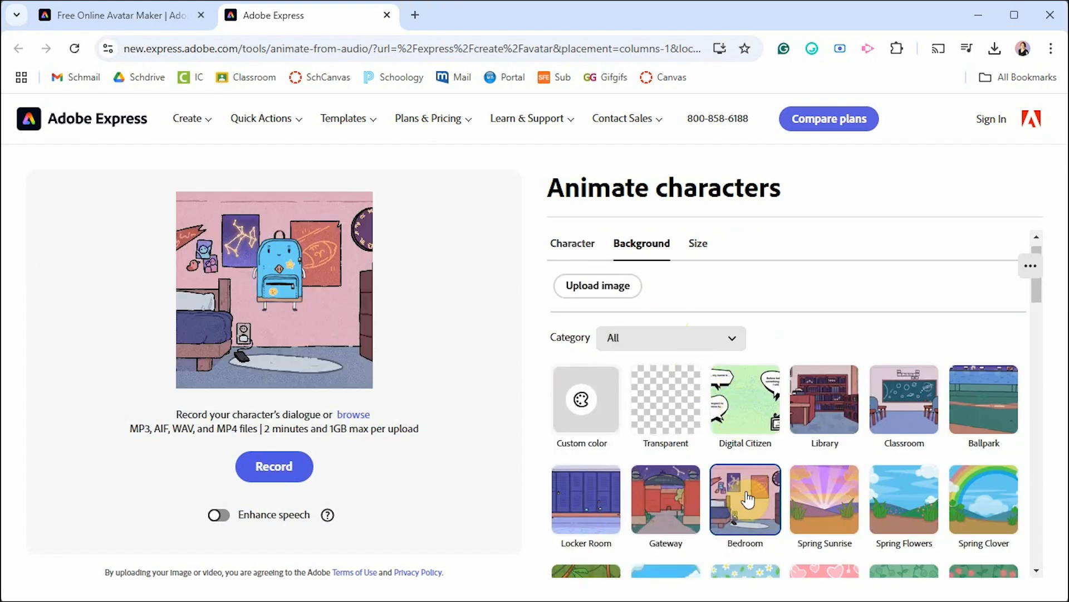
Record the character's dialogue and continue the animation in the full Adobe Express editor.
click(273, 465)
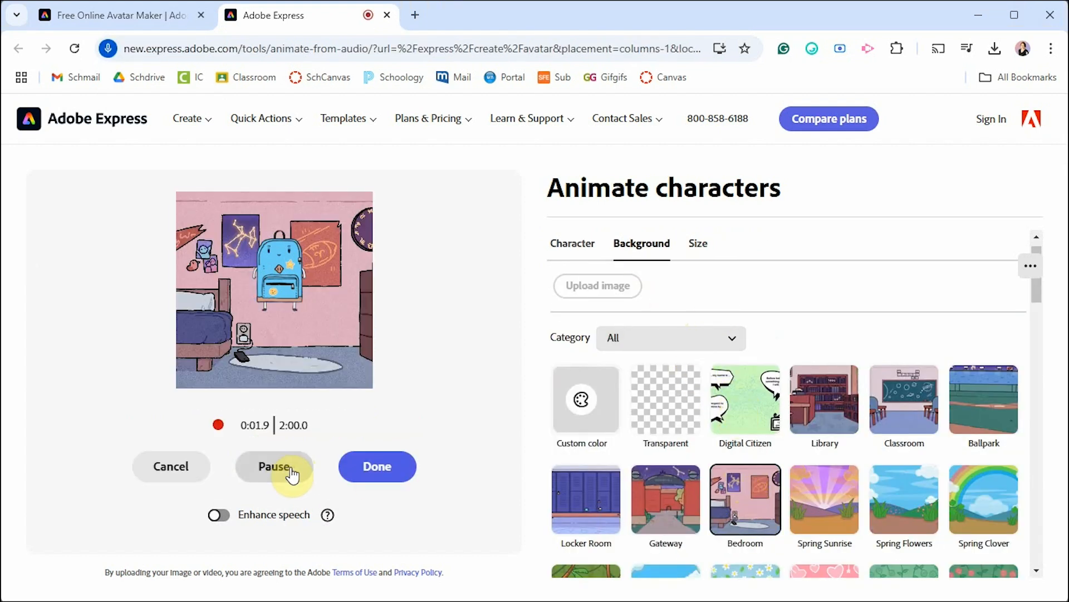
click(376, 466)
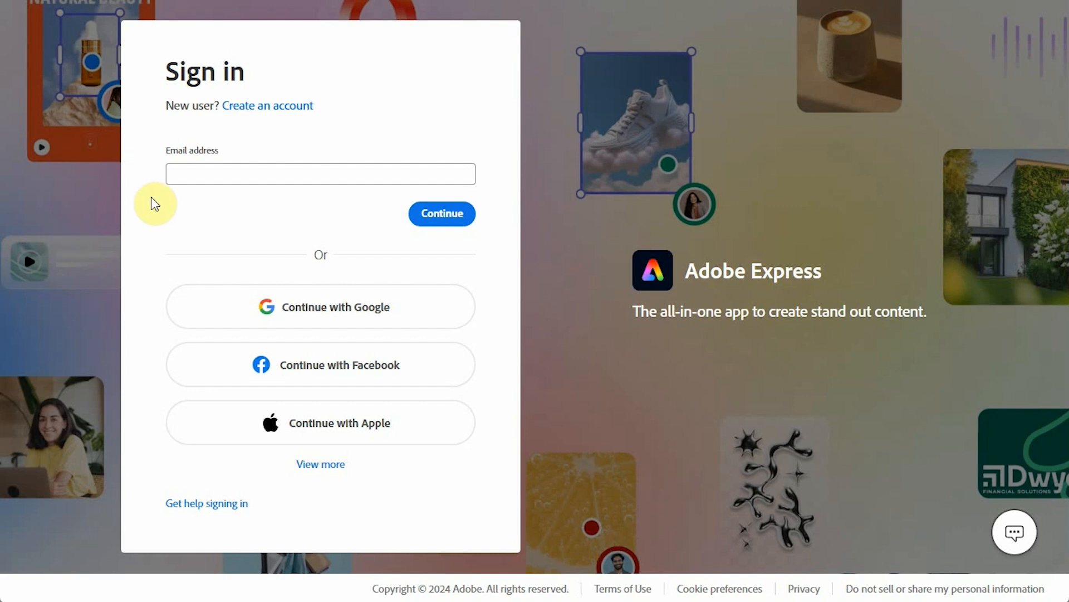
mouse_move(419, 288)
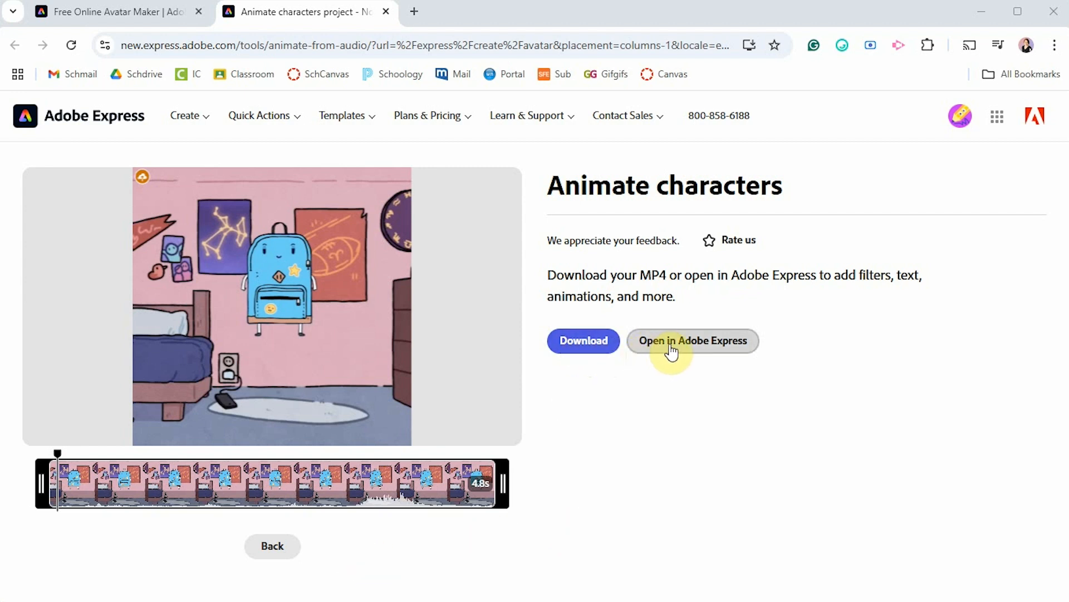
click(693, 341)
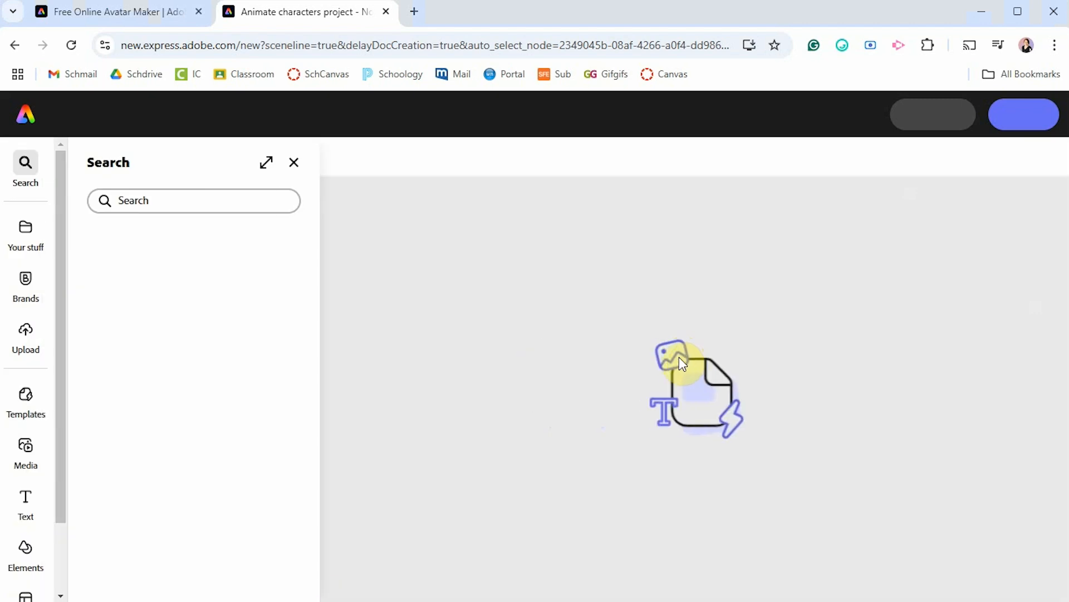